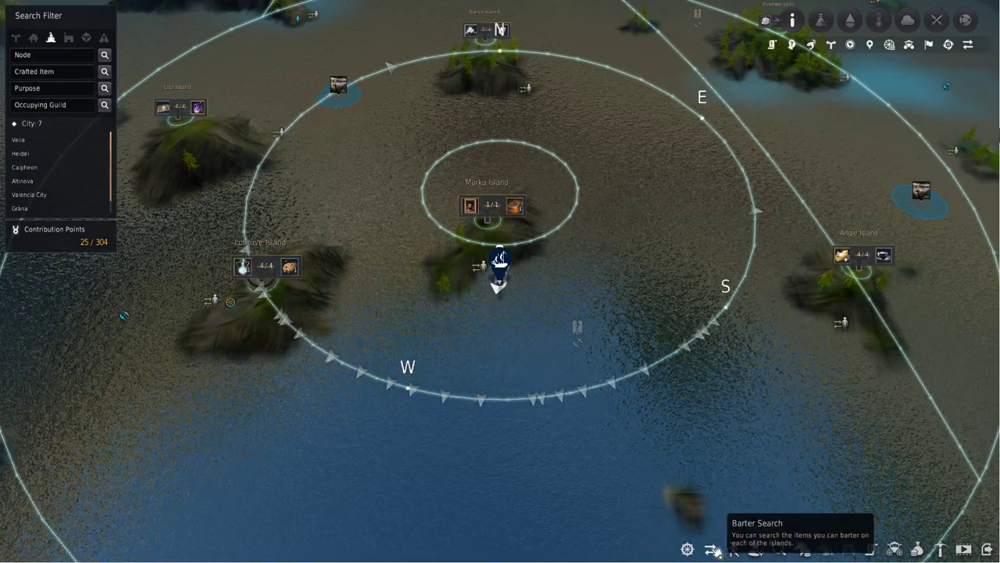
Filter the island barter offers list to White Grade trades only.
left_click(713, 550)
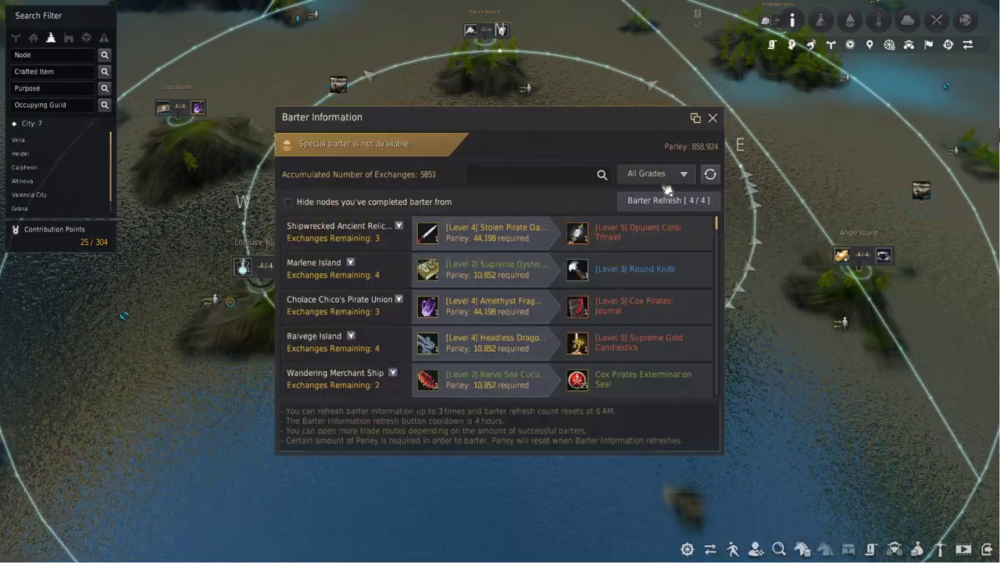
left_click(657, 172)
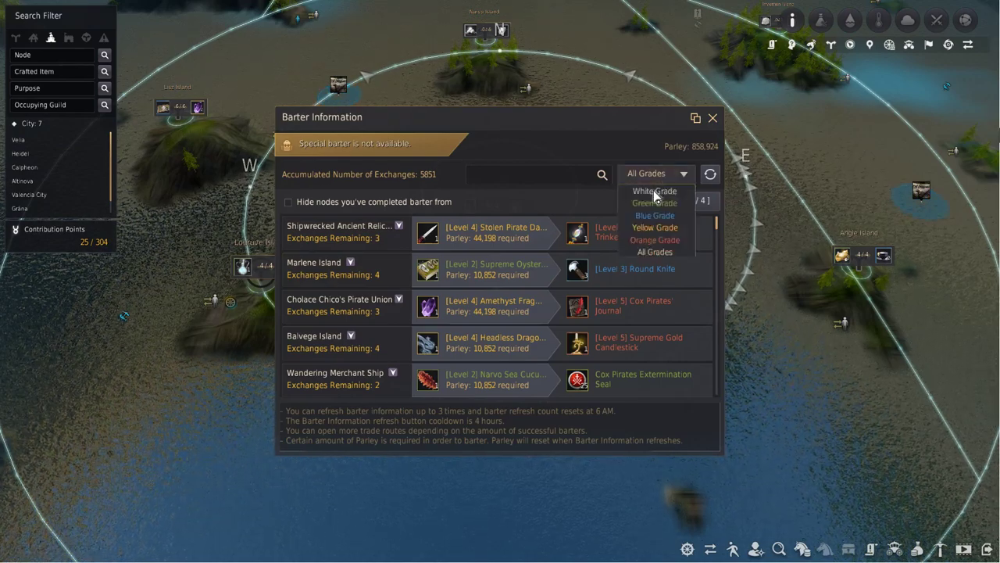
left_click(653, 191)
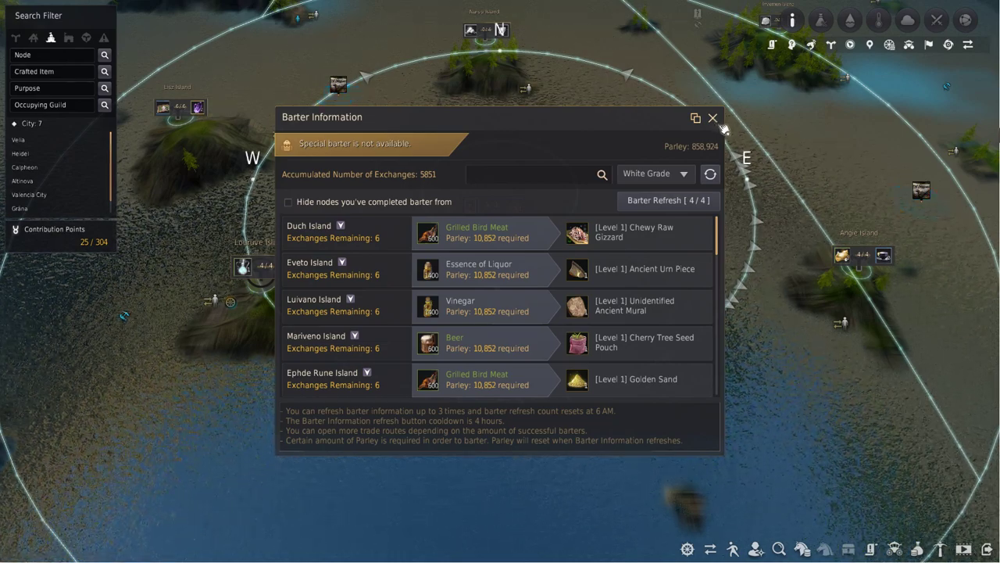
Close the Barter Information window to view the island chain on the map.
left_click(713, 117)
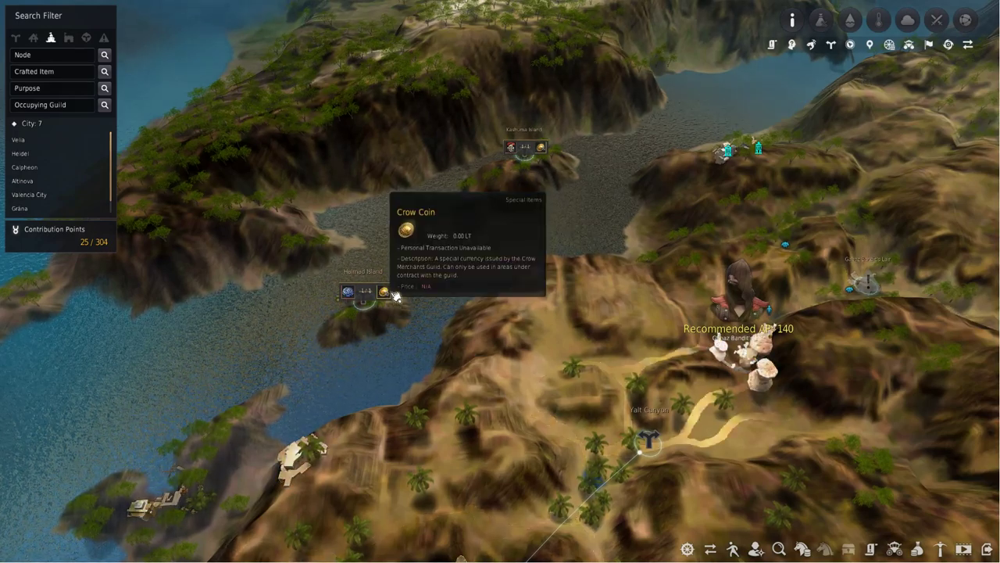
mouse_move(472, 216)
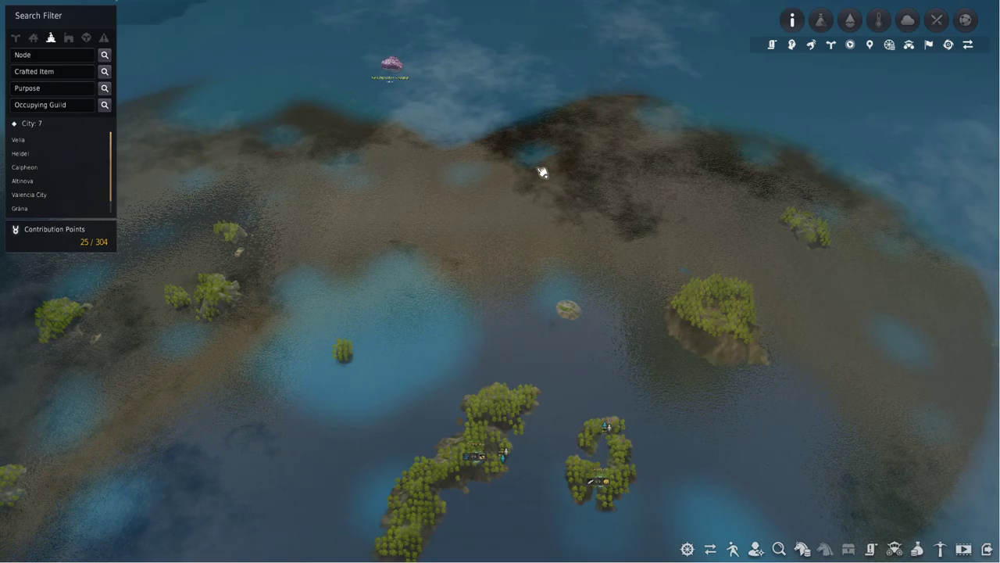
mouse_move(544, 169)
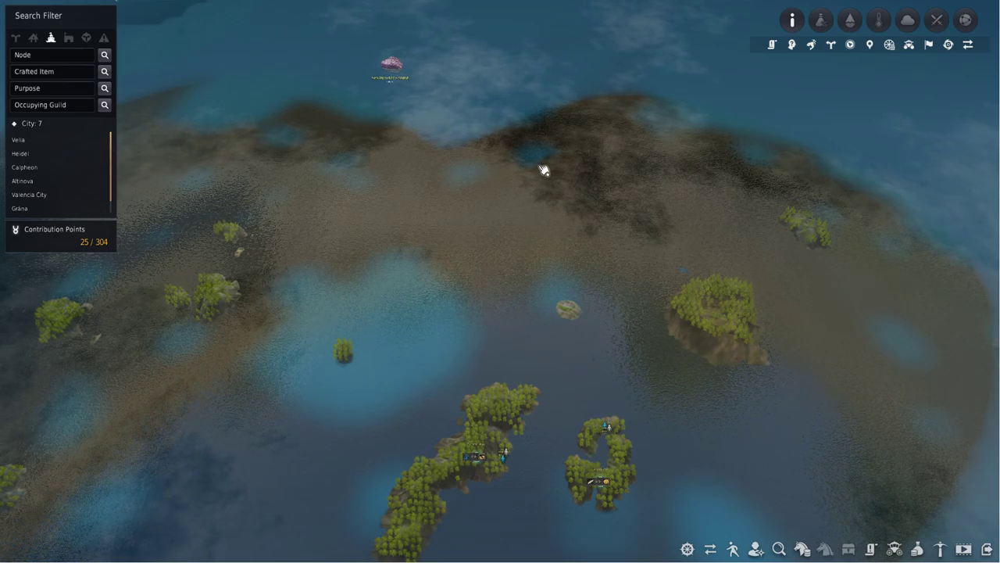
mouse_move(313, 407)
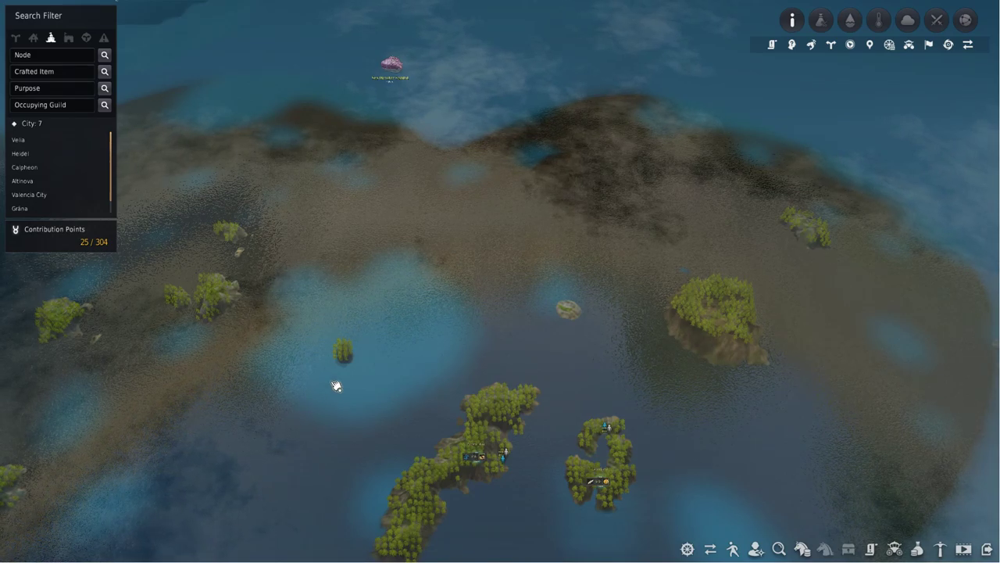
mouse_move(272, 484)
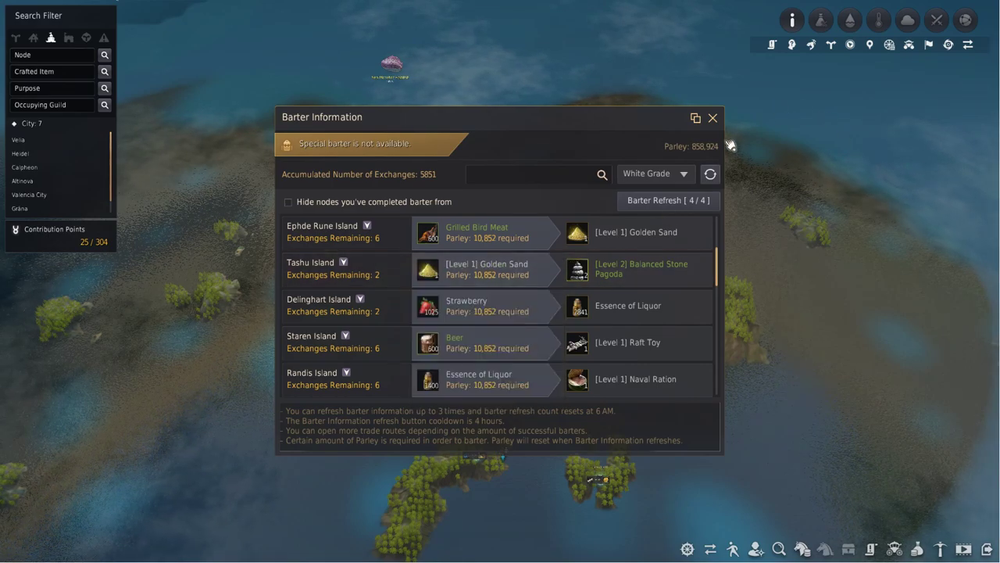
left_click(712, 119)
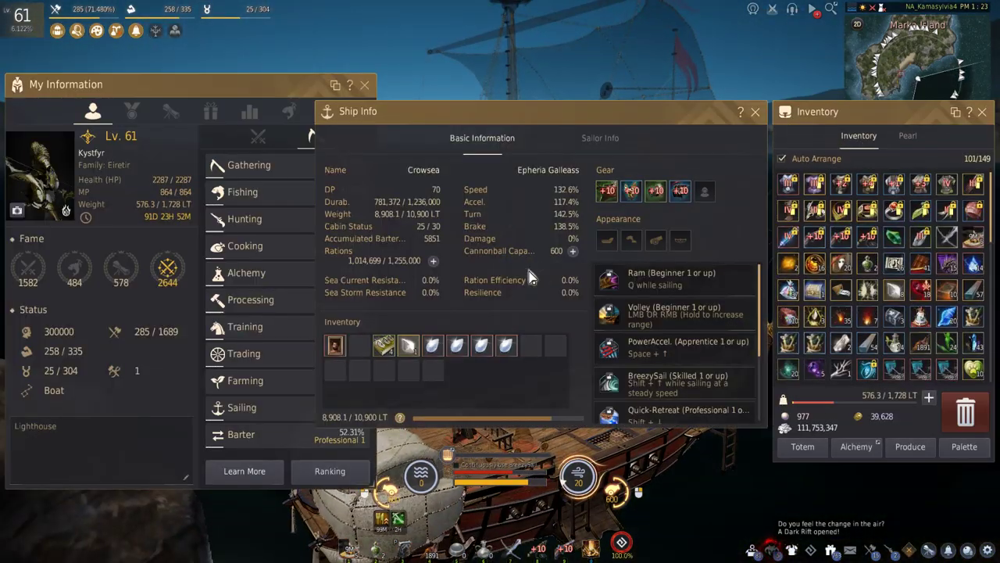
mouse_move(508, 195)
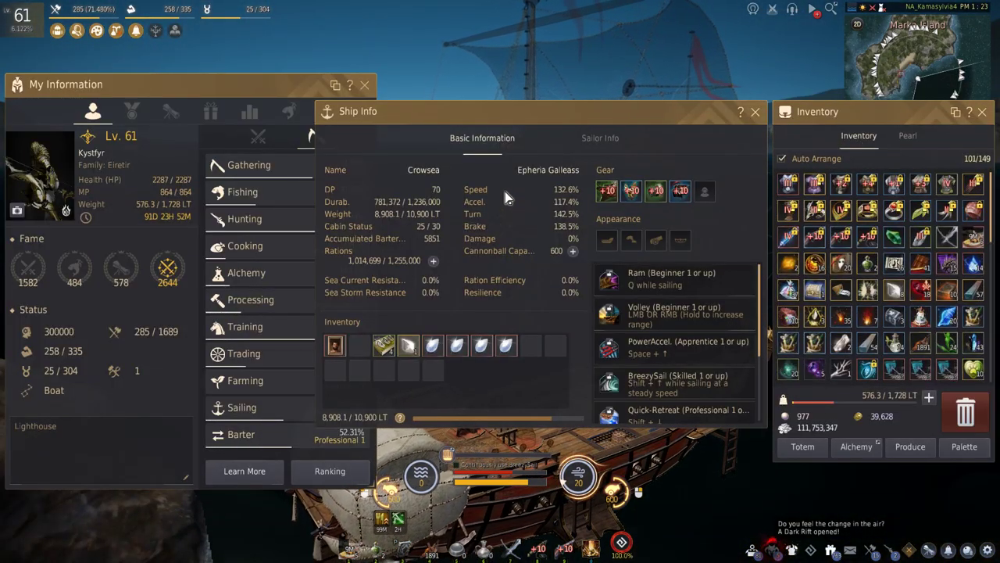
mouse_move(680, 191)
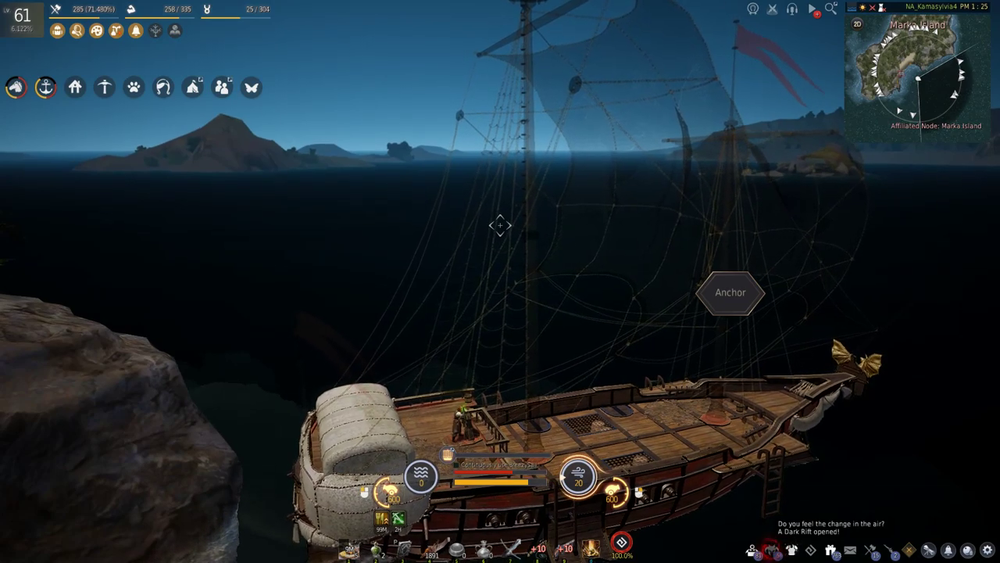
Reopen the island barter offers from the world map, review them and close the list.
left_click(710, 550)
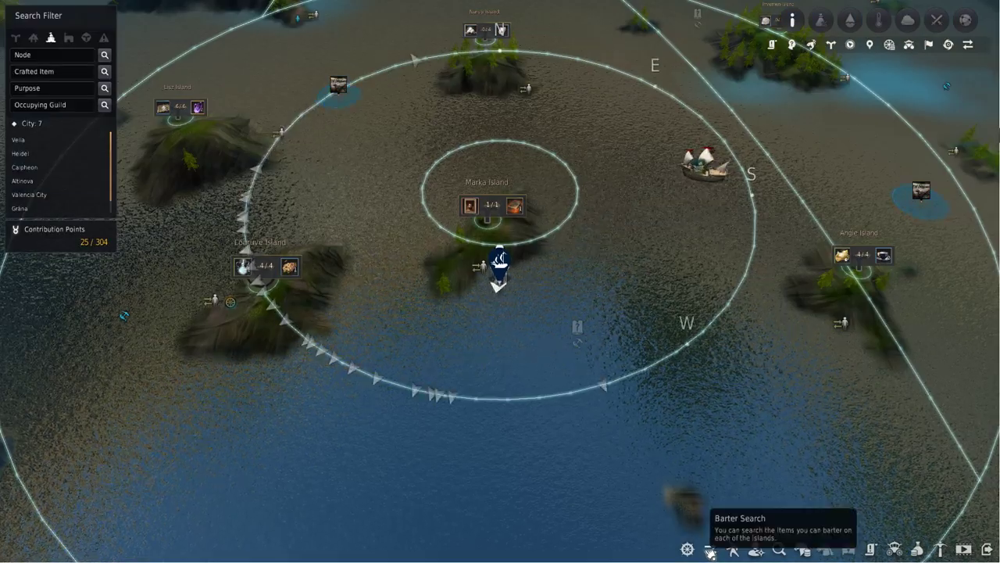
left_click(710, 550)
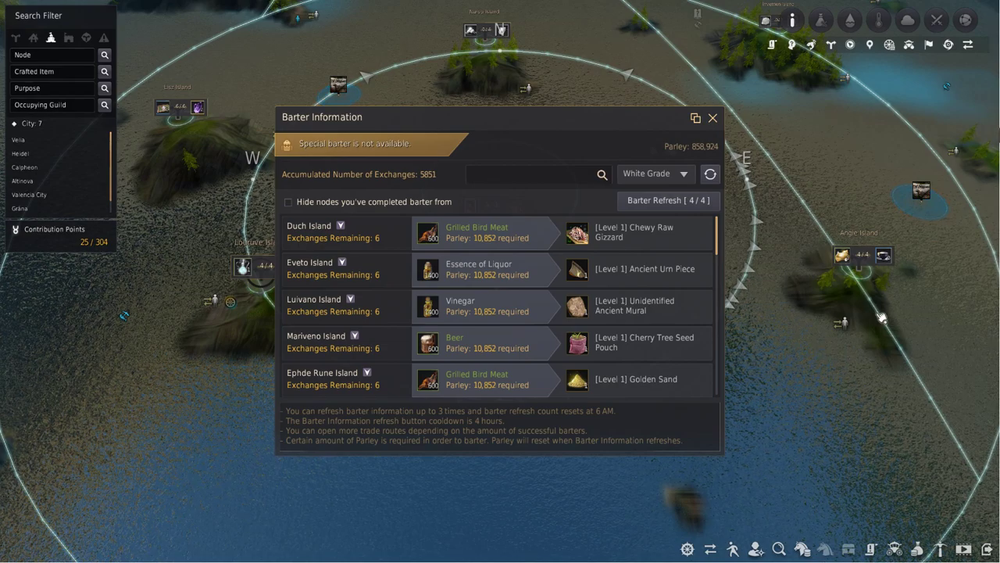
mouse_move(862, 262)
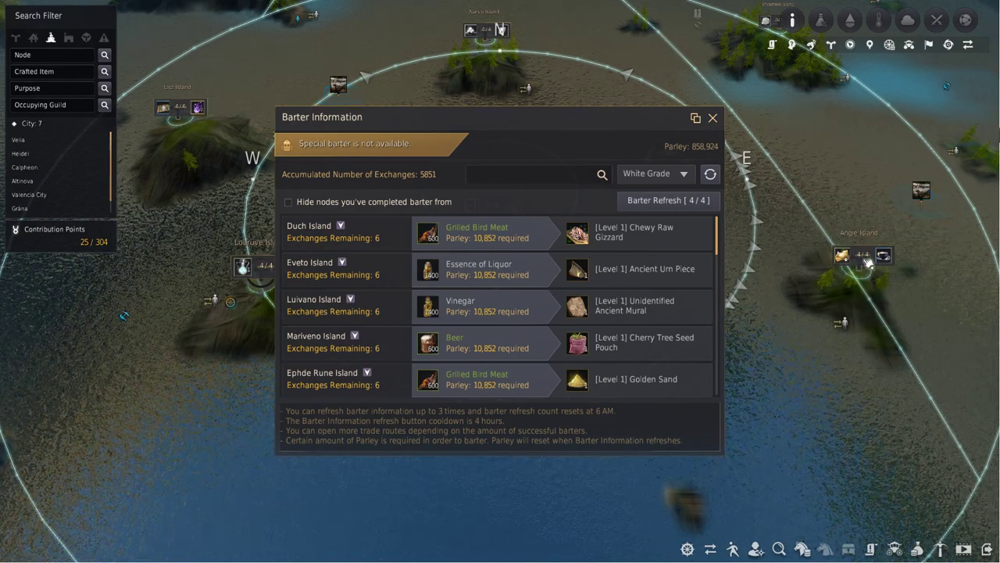
mouse_move(843, 256)
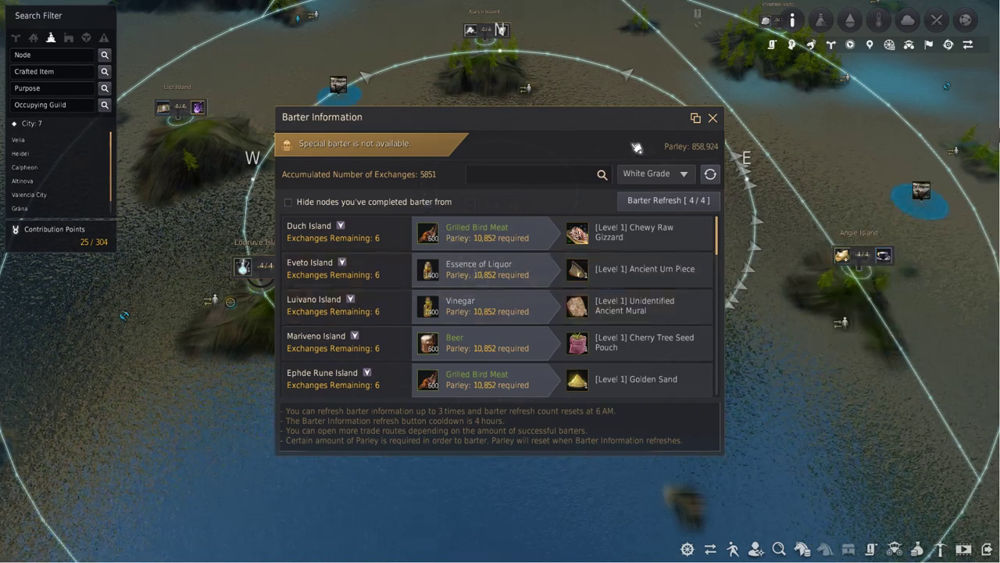
left_click(713, 117)
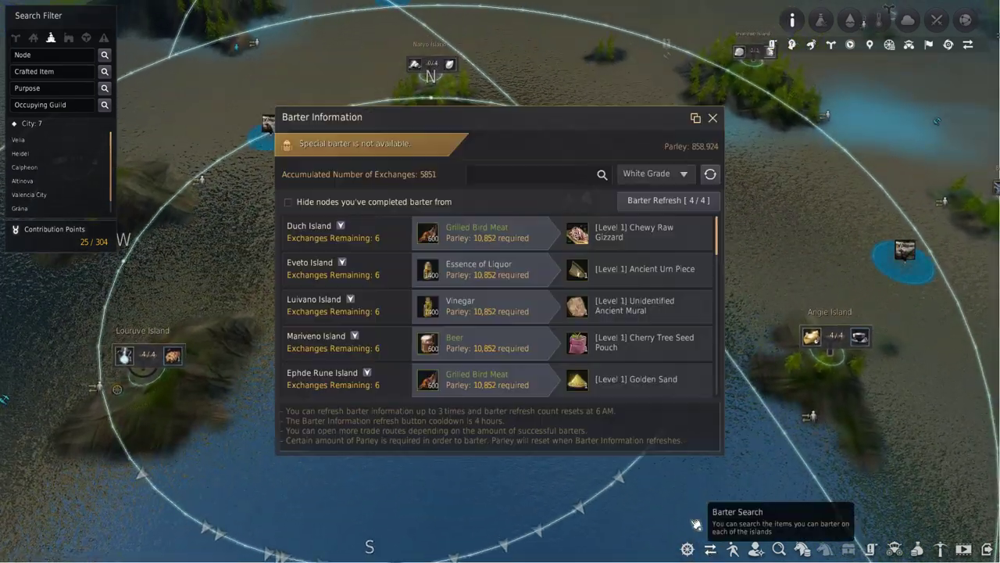
mouse_move(676, 422)
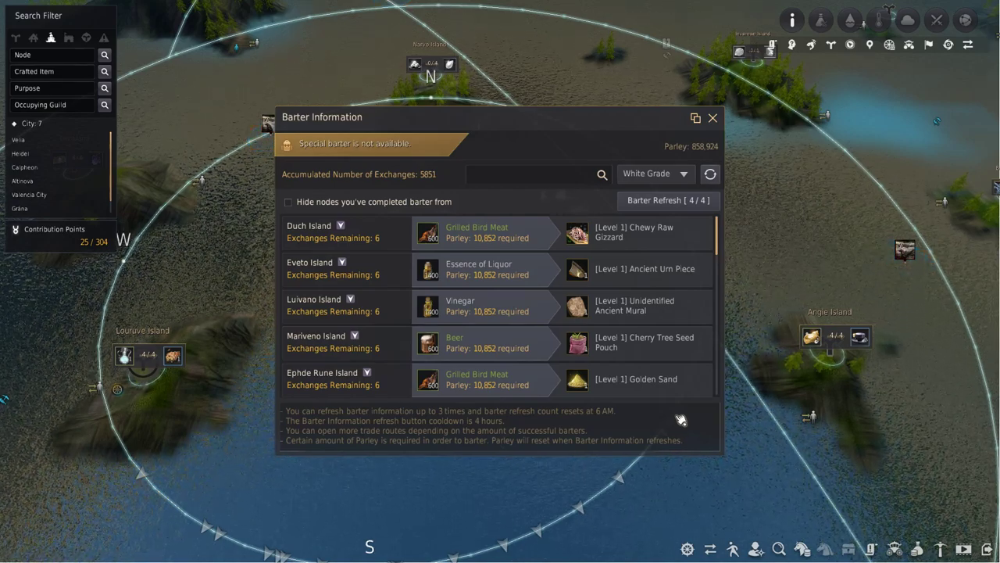
left_click(713, 117)
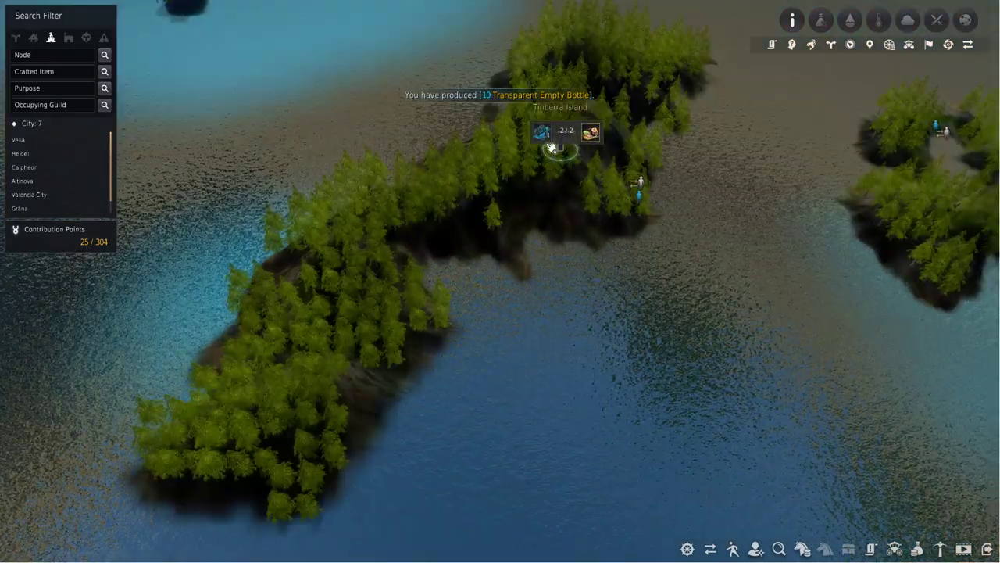
mouse_move(541, 131)
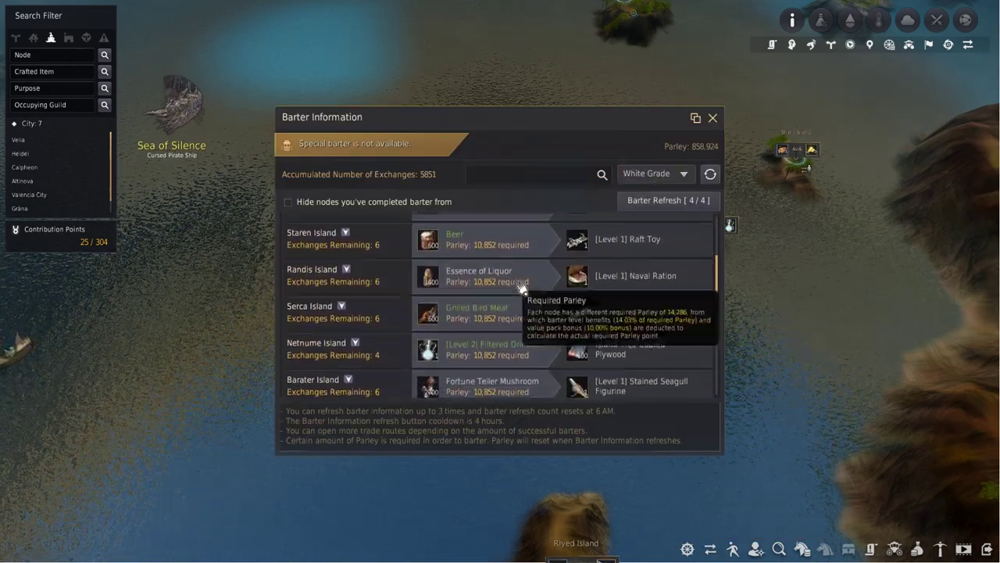
Switch the barter offers to Green Grade, scroll through them and close the list.
scroll("down", 3)
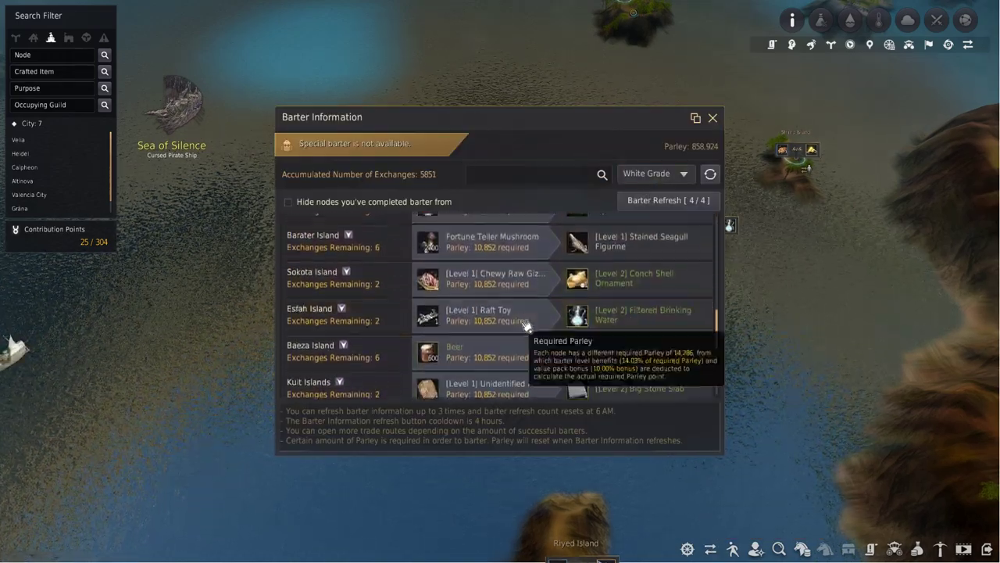
scroll("down", 3)
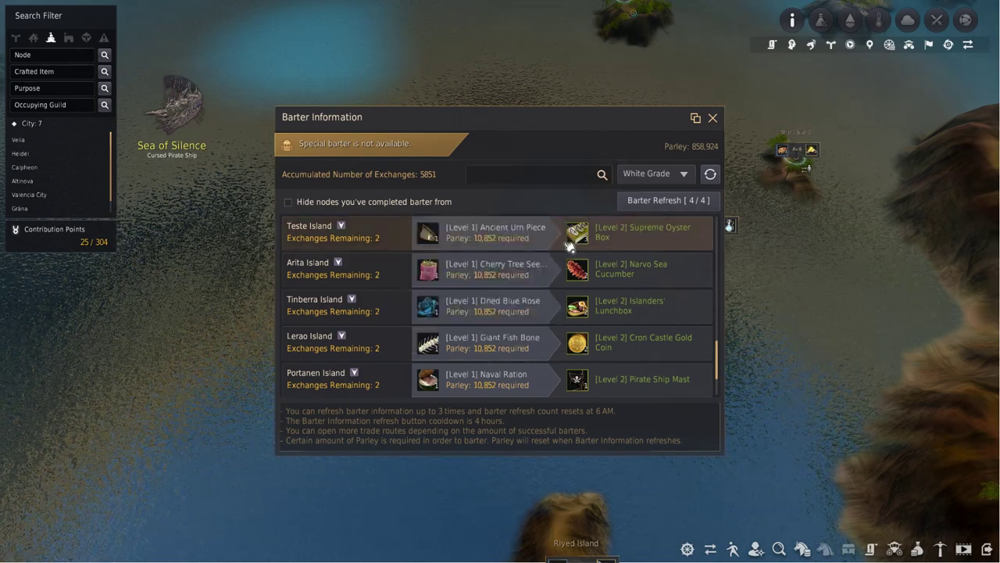
left_click(655, 172)
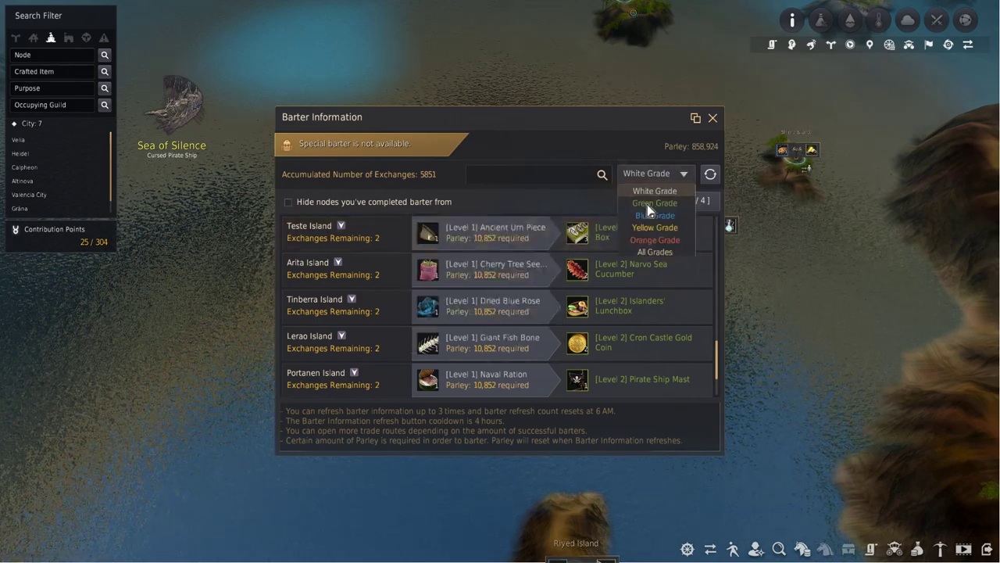
left_click(654, 204)
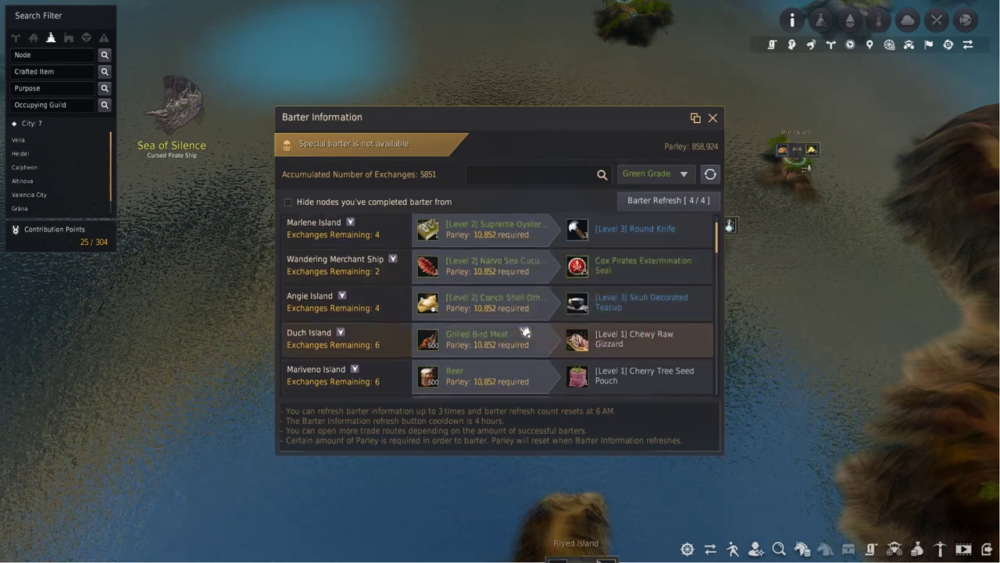
scroll("down", 3)
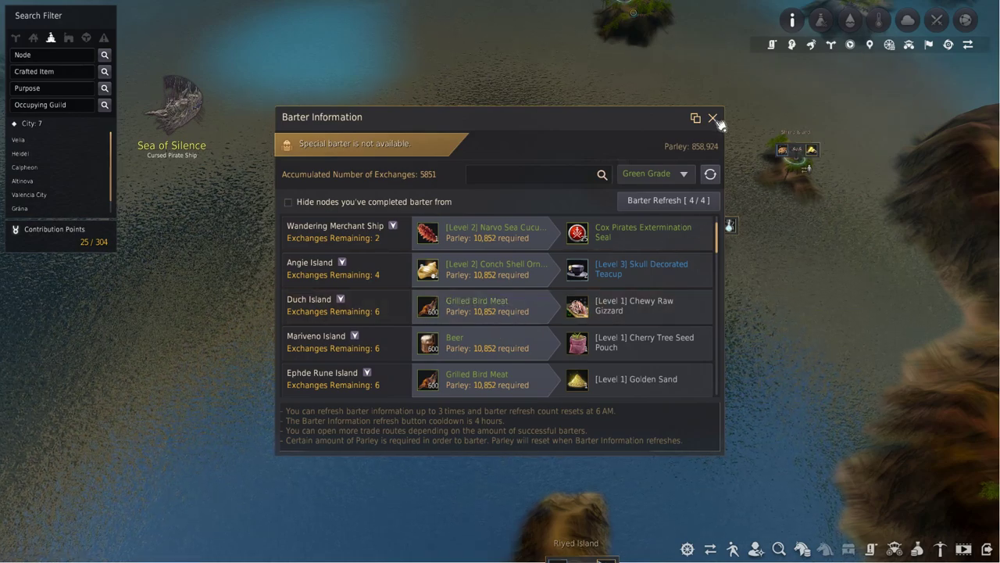
left_click(712, 117)
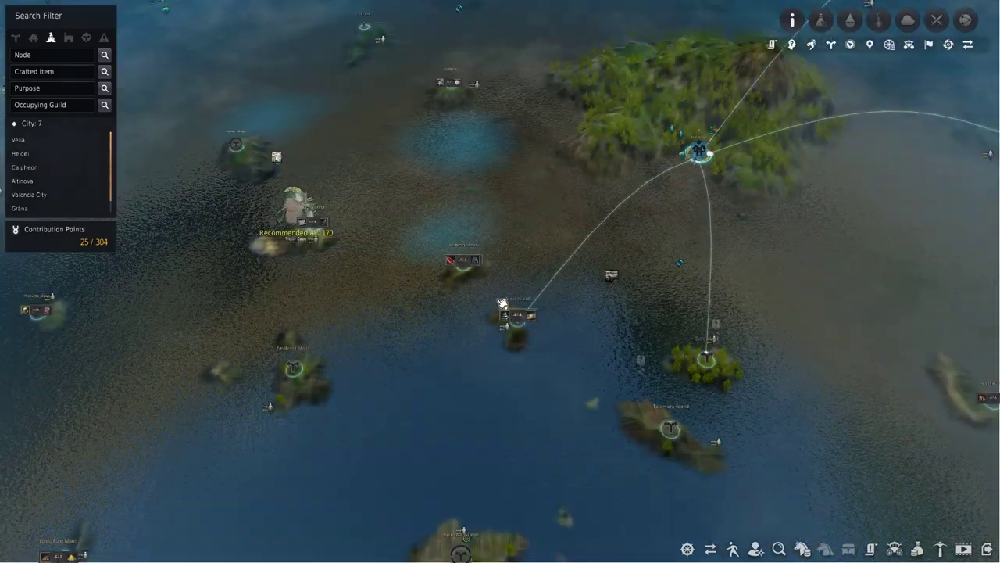
mouse_move(515, 296)
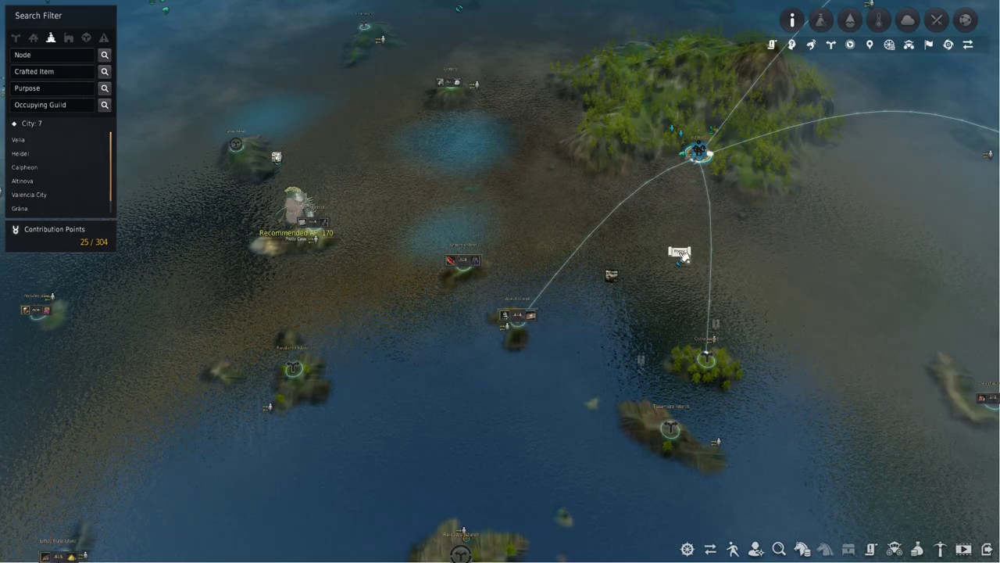
mouse_move(710, 549)
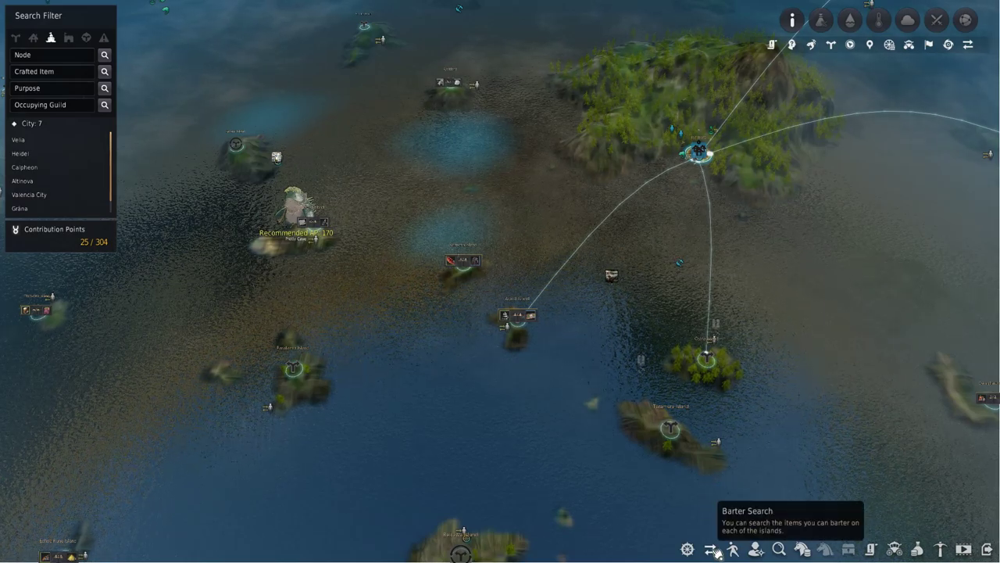
Browse the island barter list through White Grade and Blue Grade trades.
left_click(711, 549)
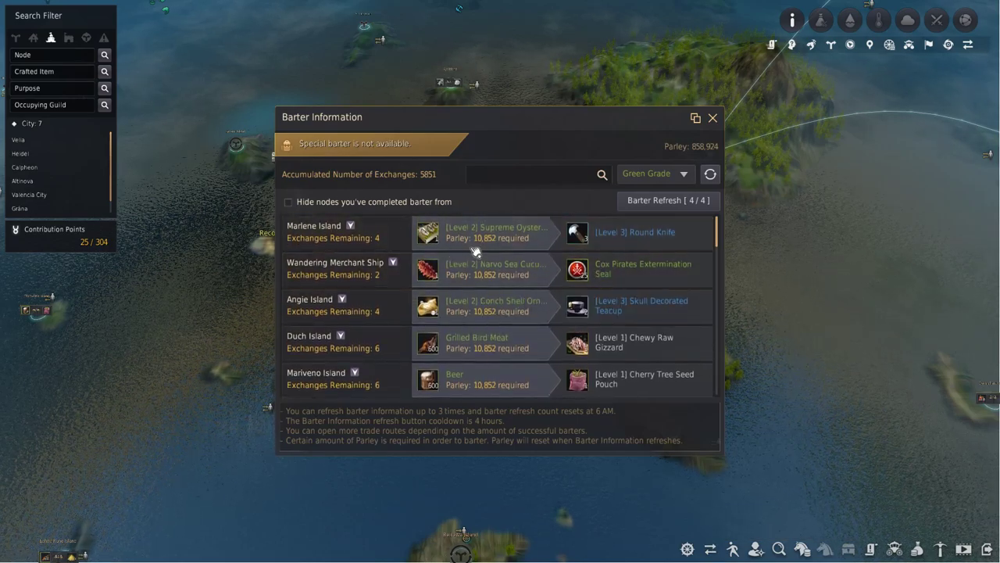
mouse_move(532, 234)
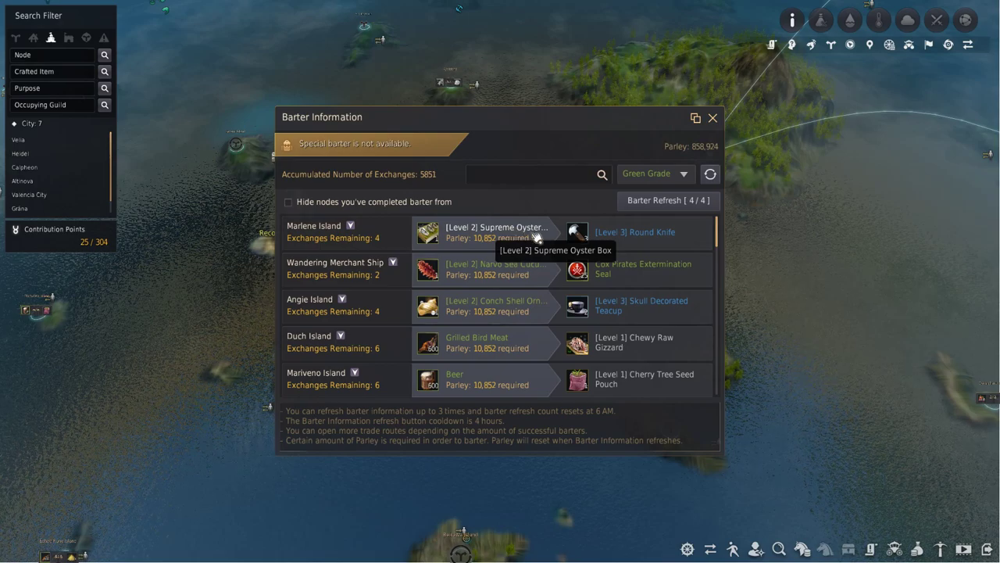
left_click(683, 173)
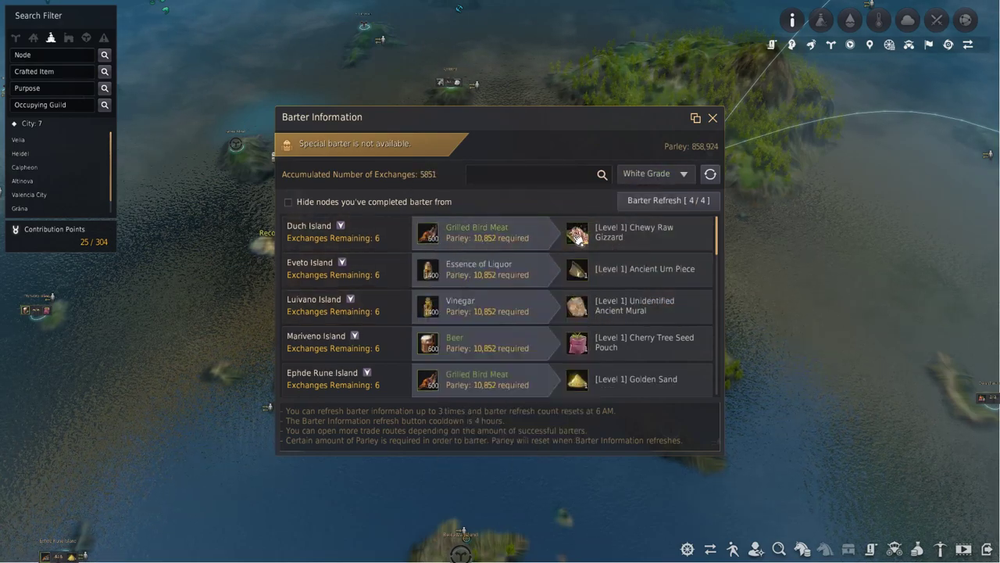
scroll("down", 3)
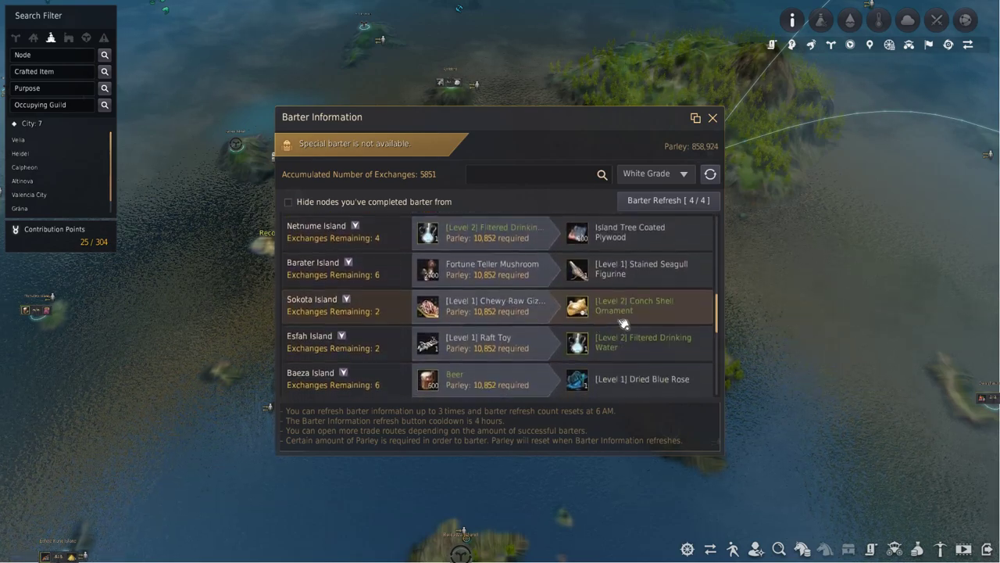
left_click(681, 174)
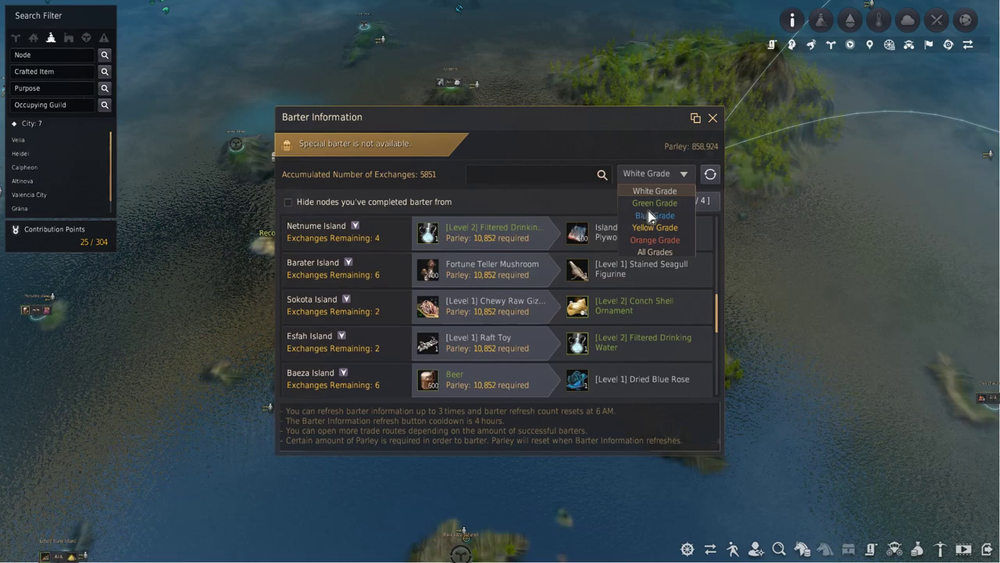
left_click(653, 216)
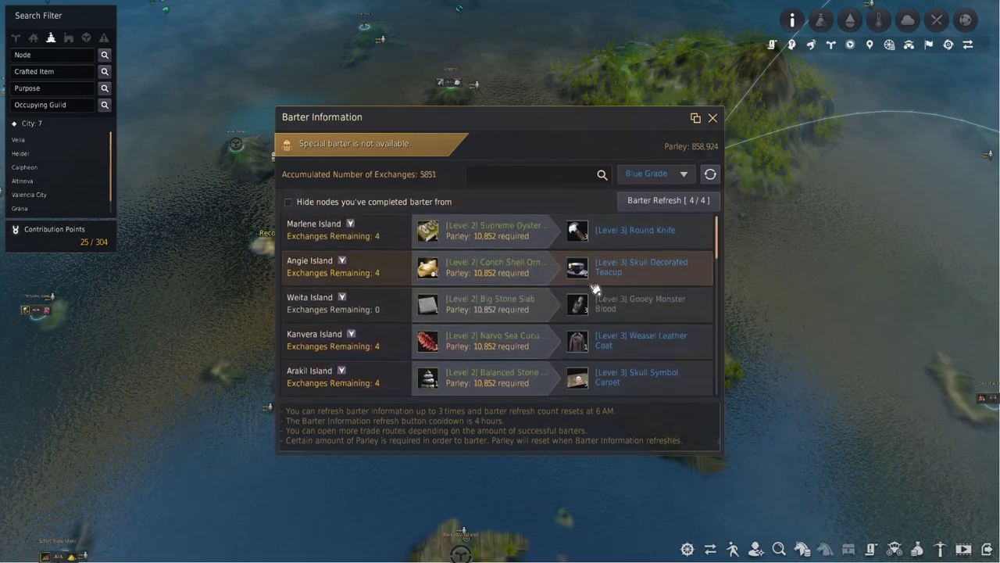
scroll("down", 3)
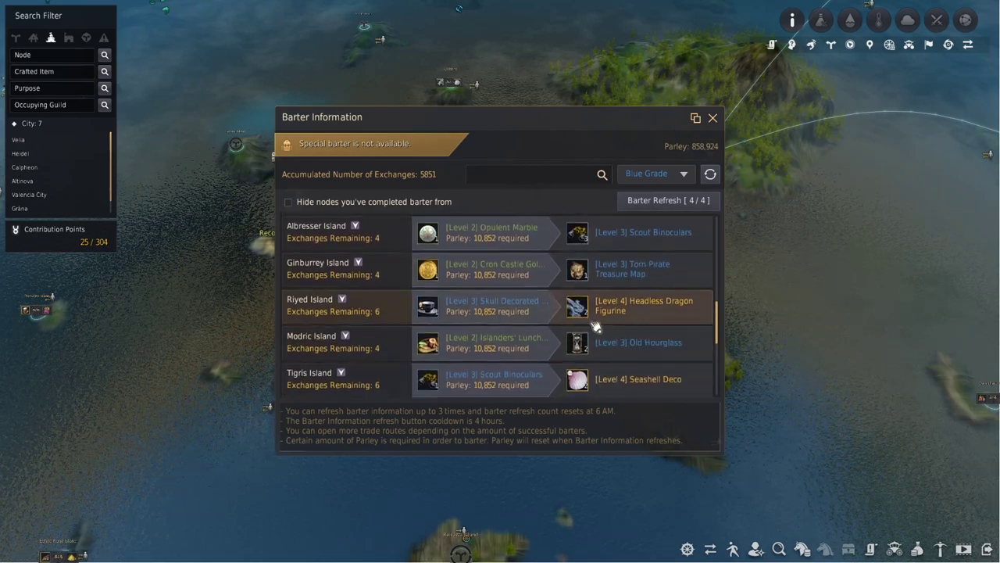
Filter the list to Yellow Grade barters, review them and close the window.
left_click(657, 172)
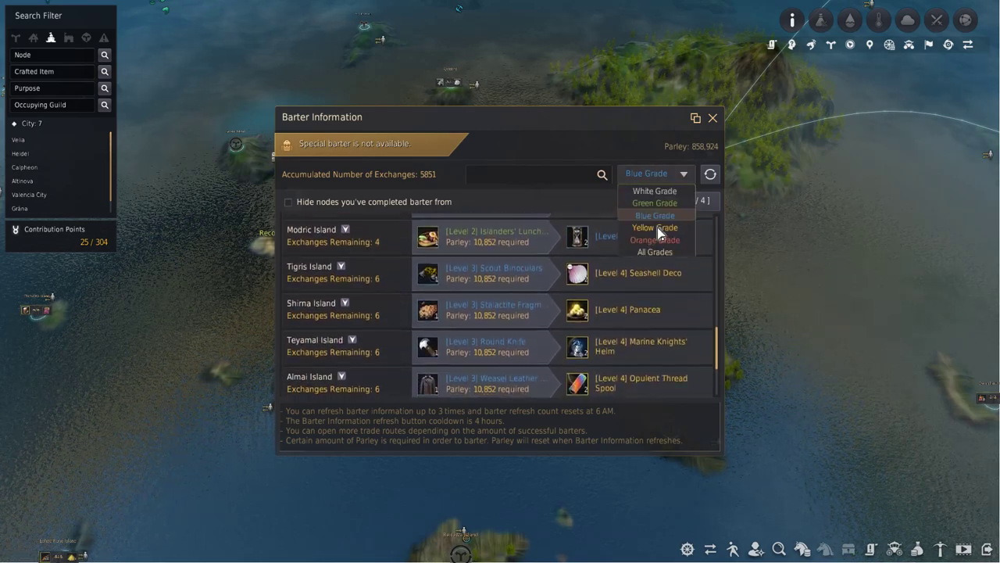
left_click(653, 228)
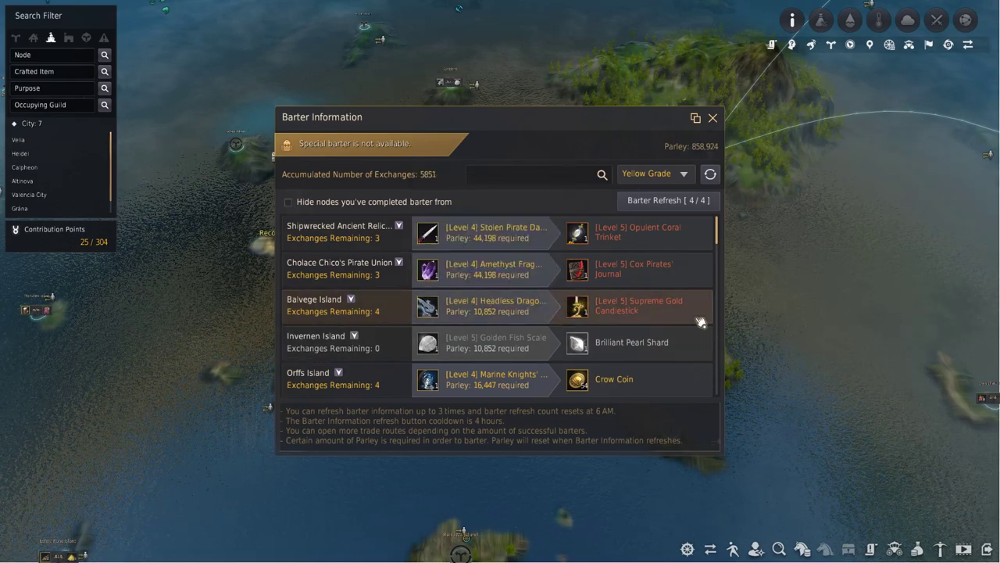
scroll("down", 3)
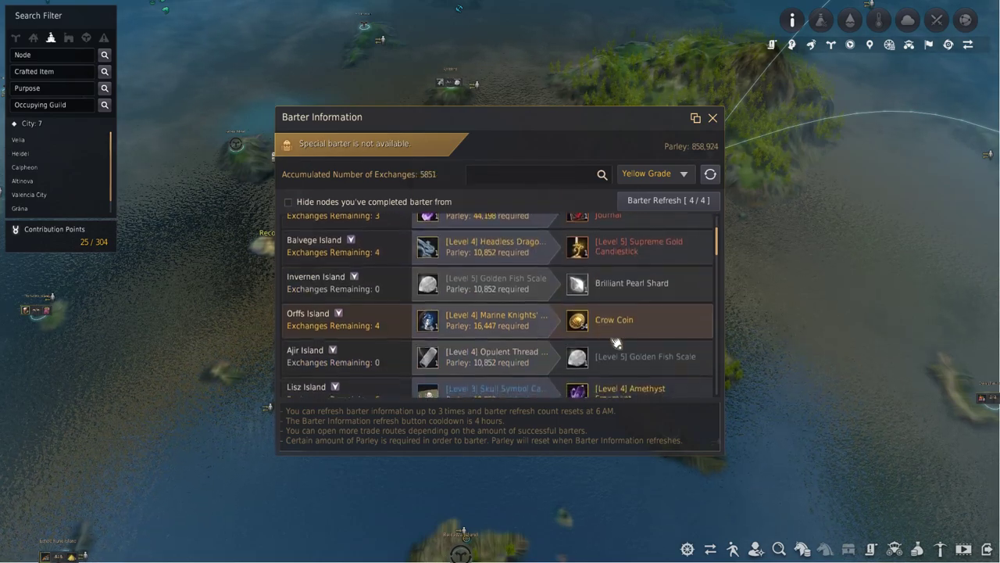
scroll("down", 3)
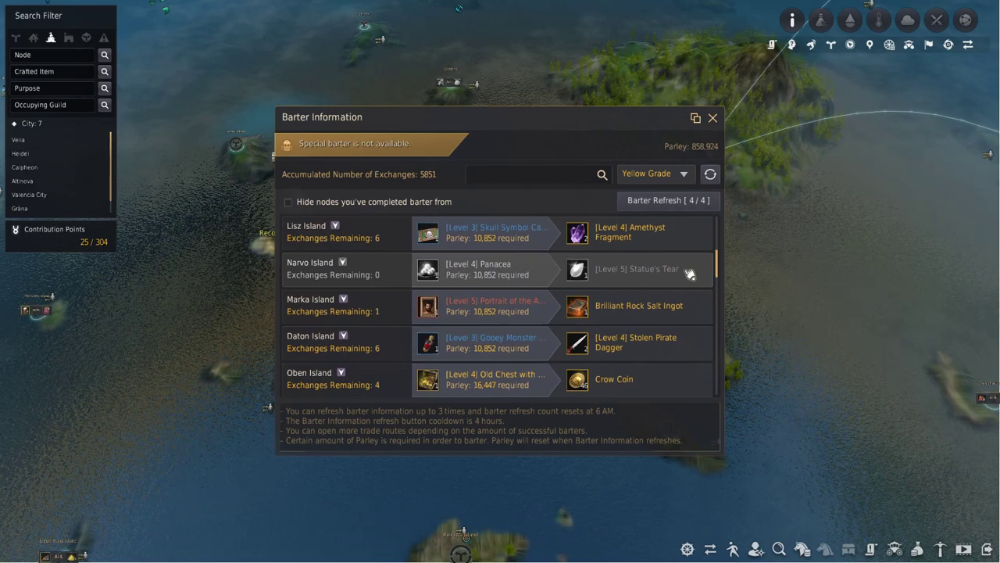
left_click(713, 117)
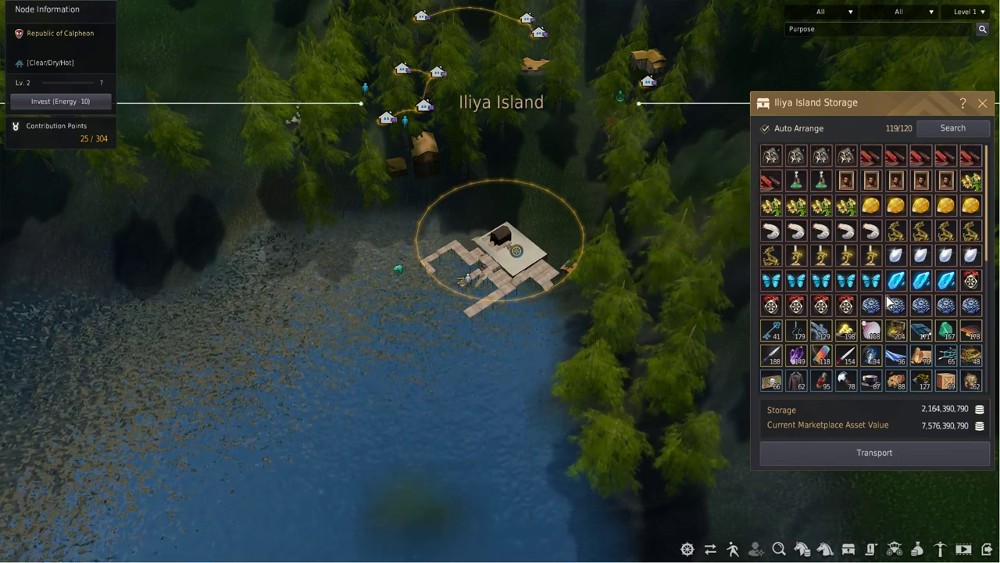
Scroll the Iliya Island storage to its lower rows of barter goods.
scroll("down", 3)
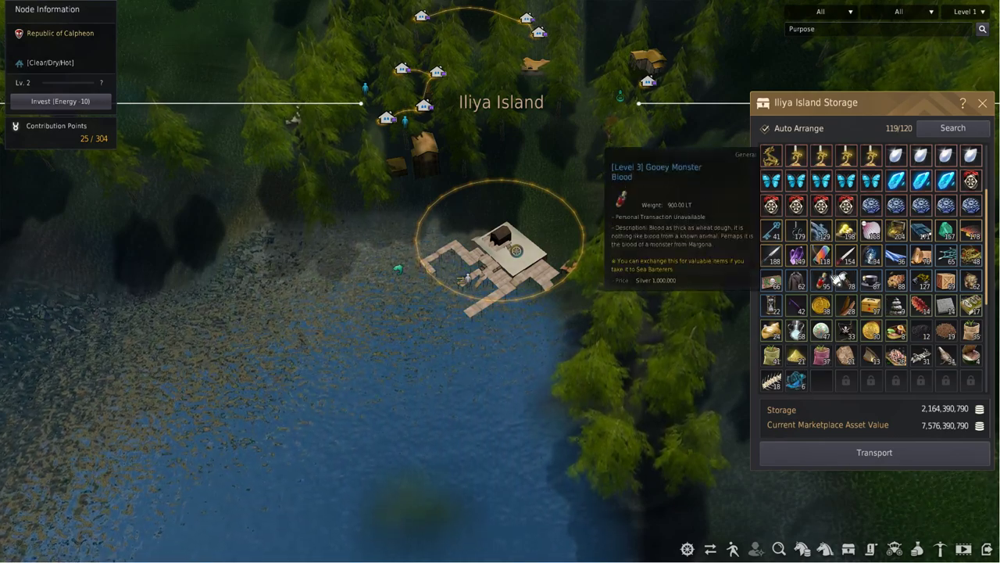
mouse_move(850, 269)
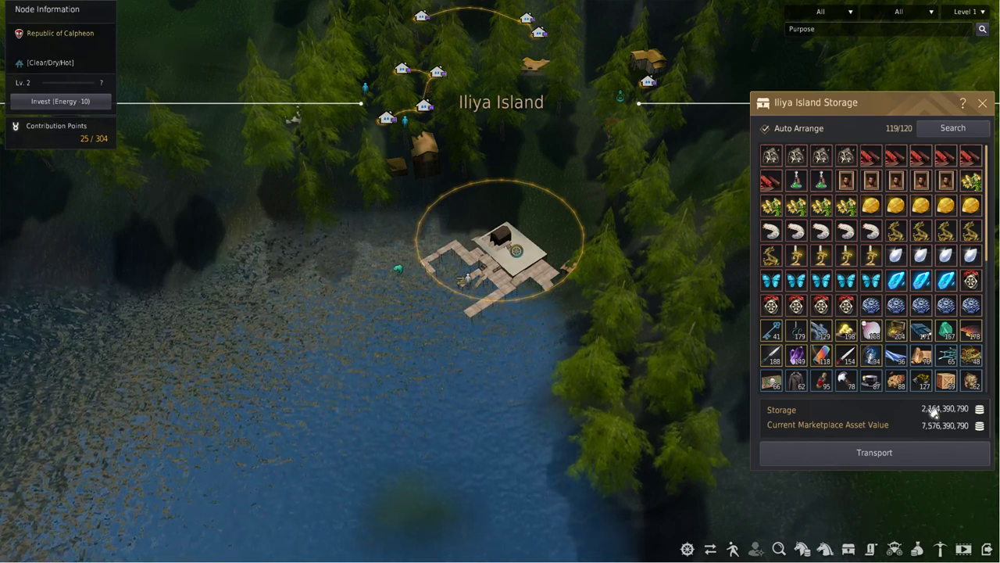
mouse_move(848, 282)
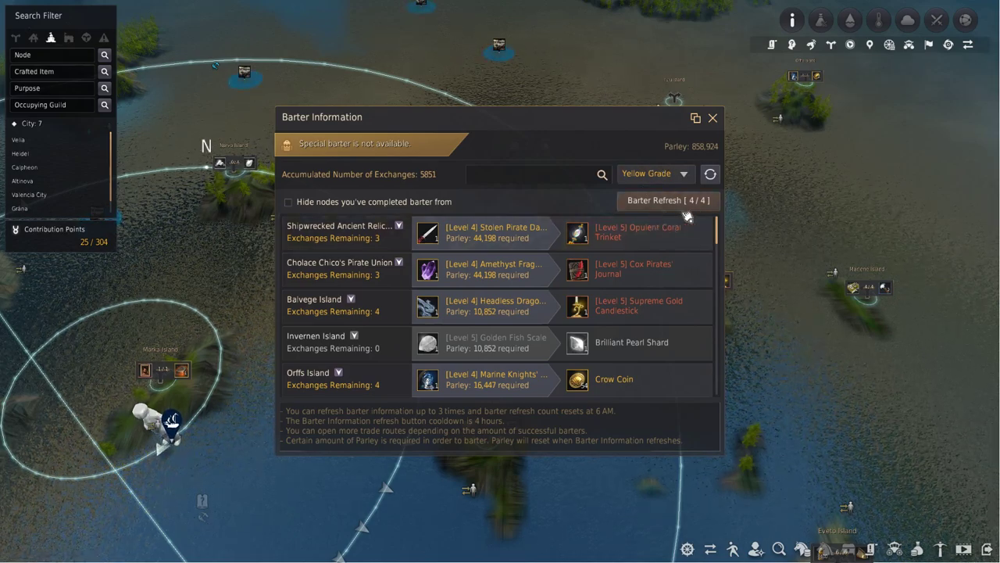
mouse_move(712, 169)
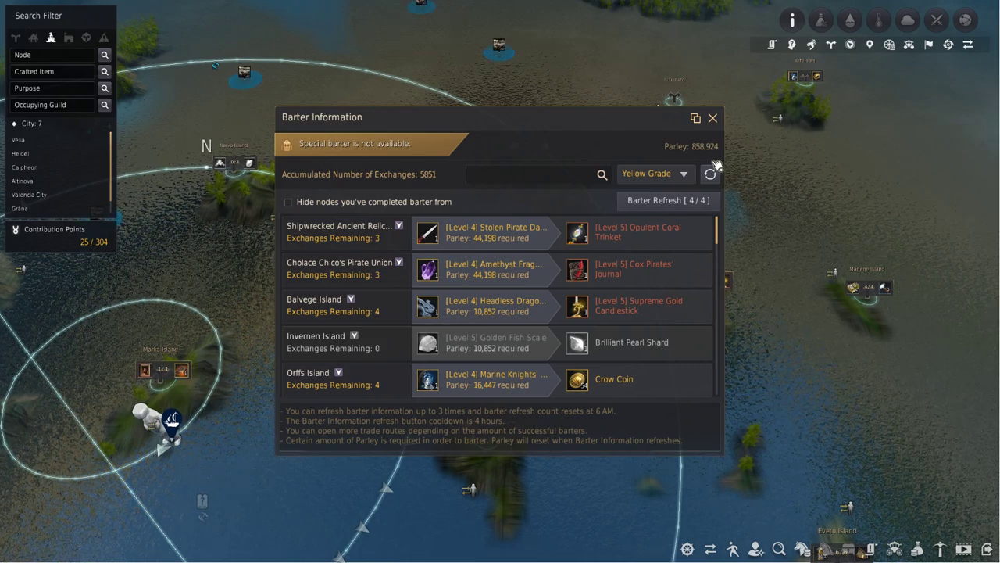
mouse_move(481, 319)
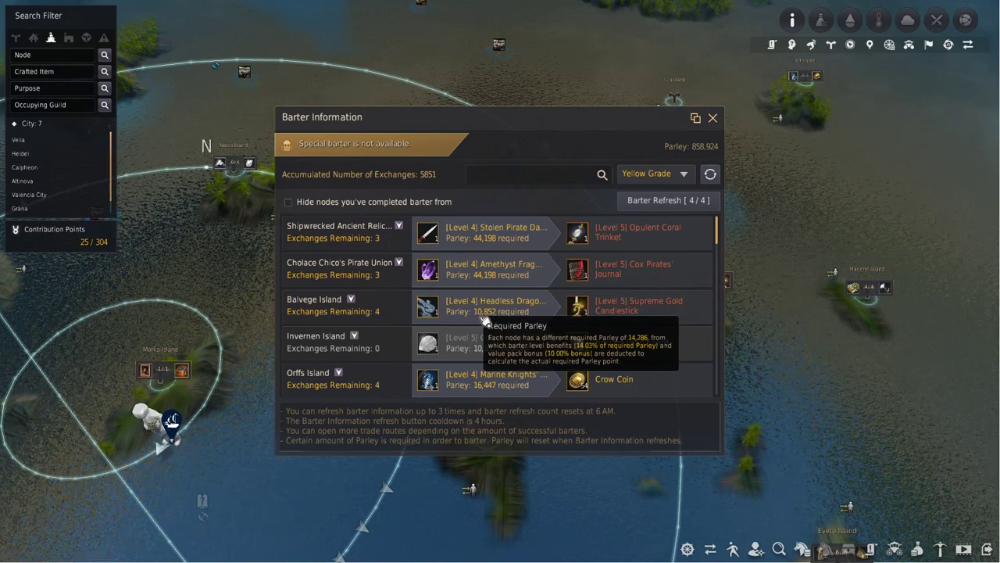
mouse_move(515, 334)
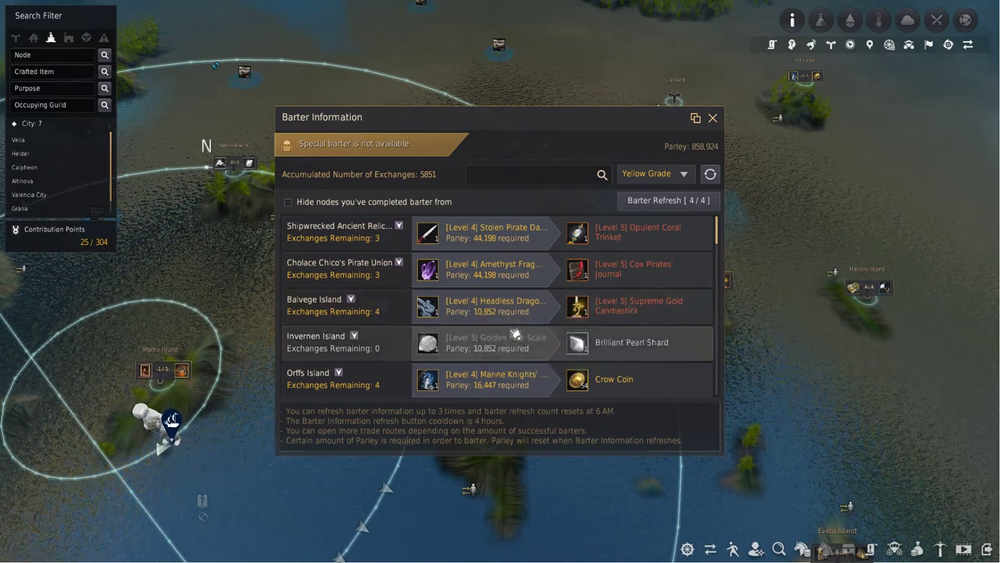
mouse_move(488, 311)
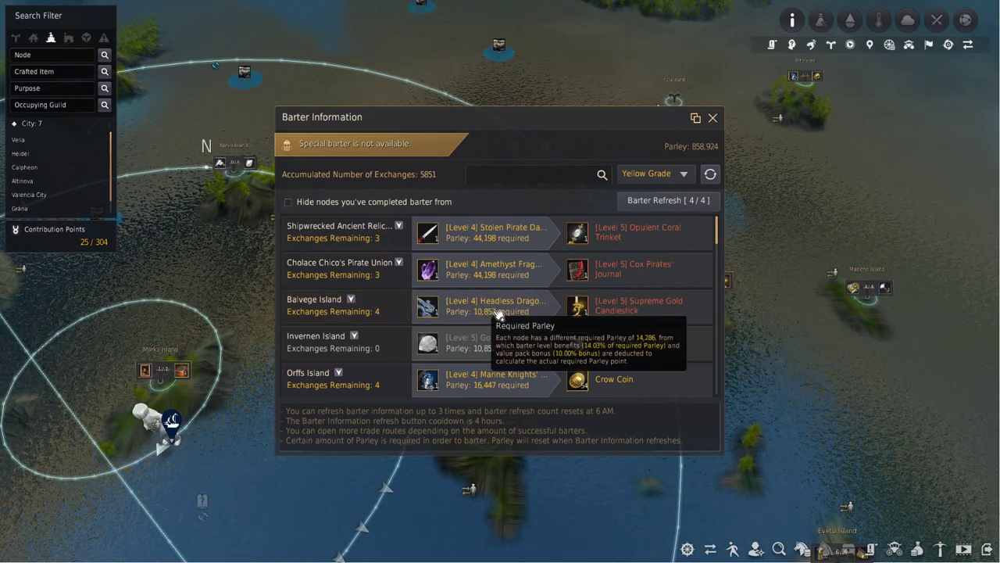
mouse_move(733, 126)
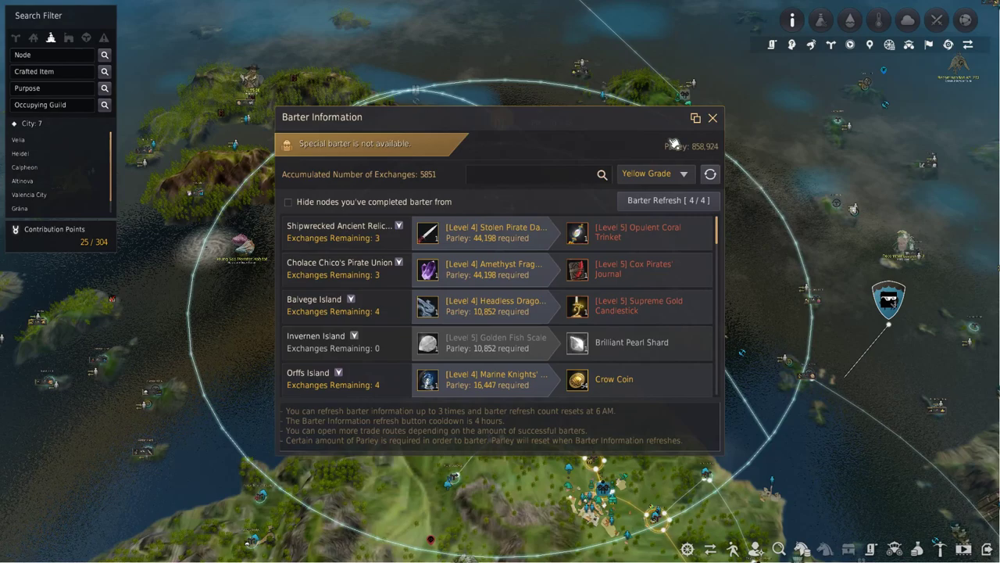
Move the barter list aside and bring up the Refresh Barter Information options.
left_click_drag(322, 116, 497, 134)
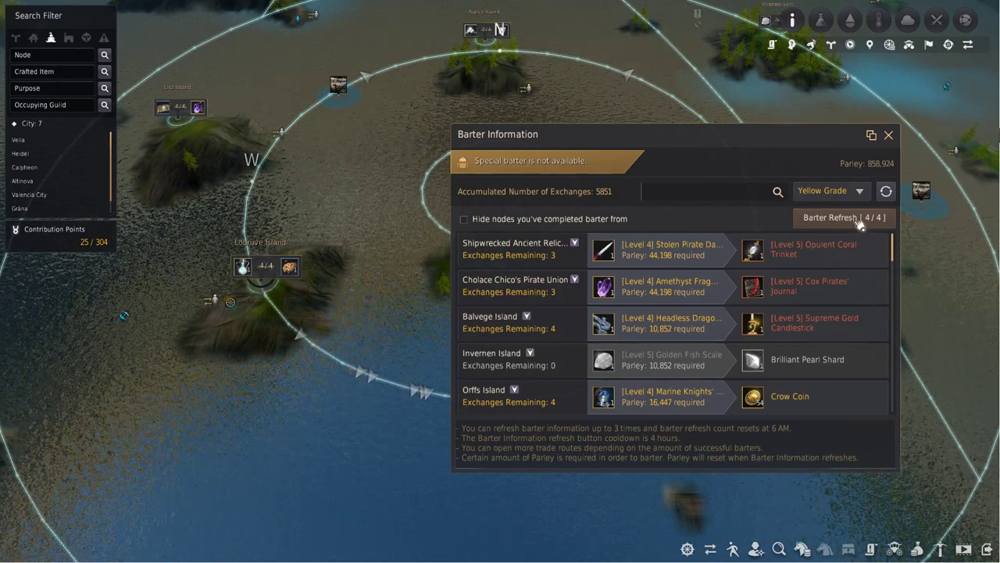
left_click(844, 217)
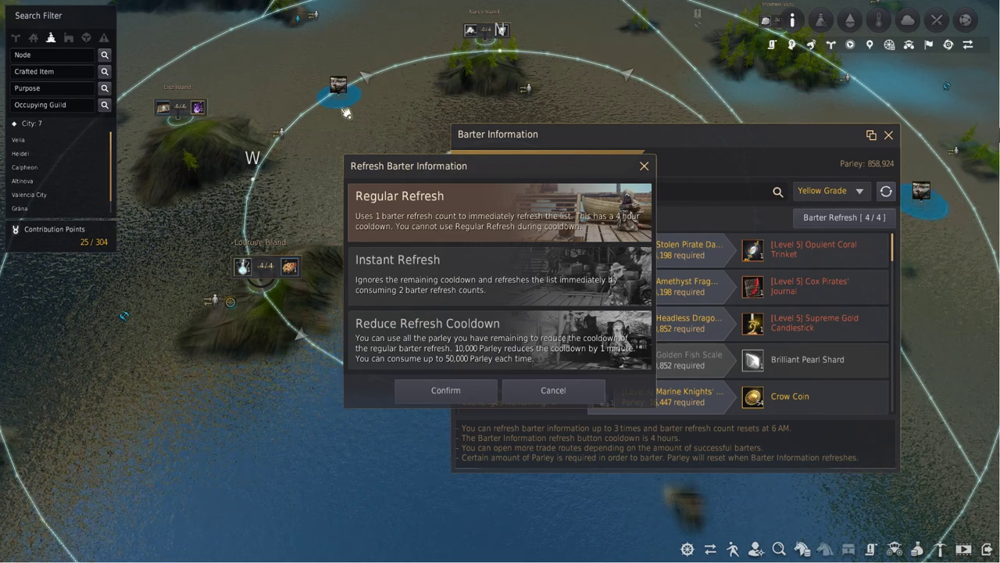
mouse_move(206, 259)
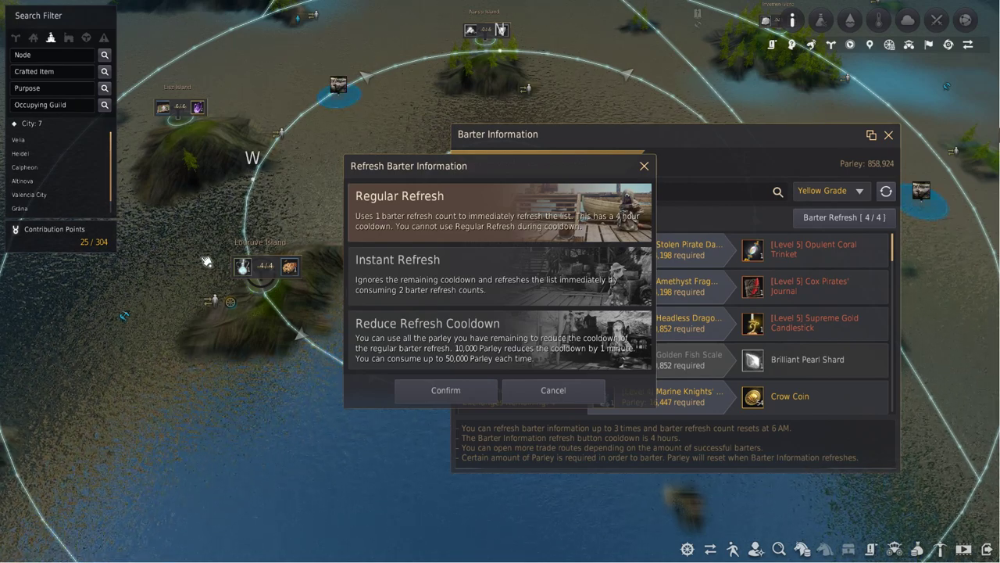
mouse_move(253, 204)
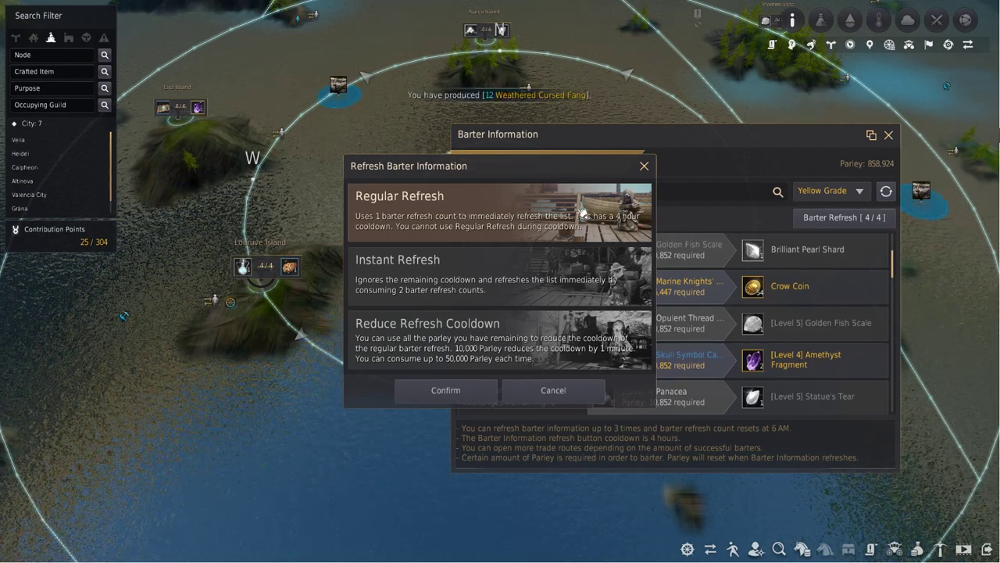
mouse_move(631, 228)
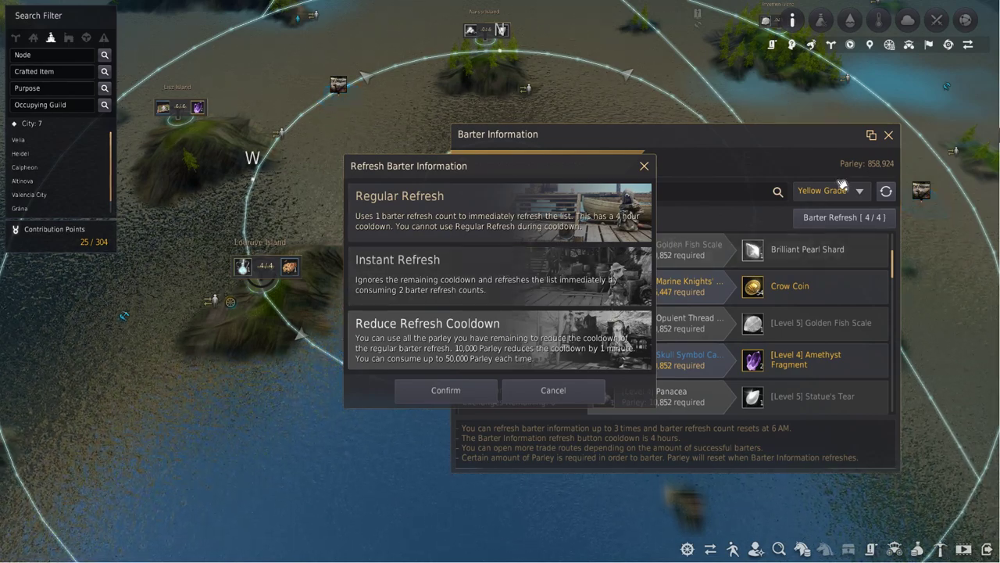
mouse_move(878, 164)
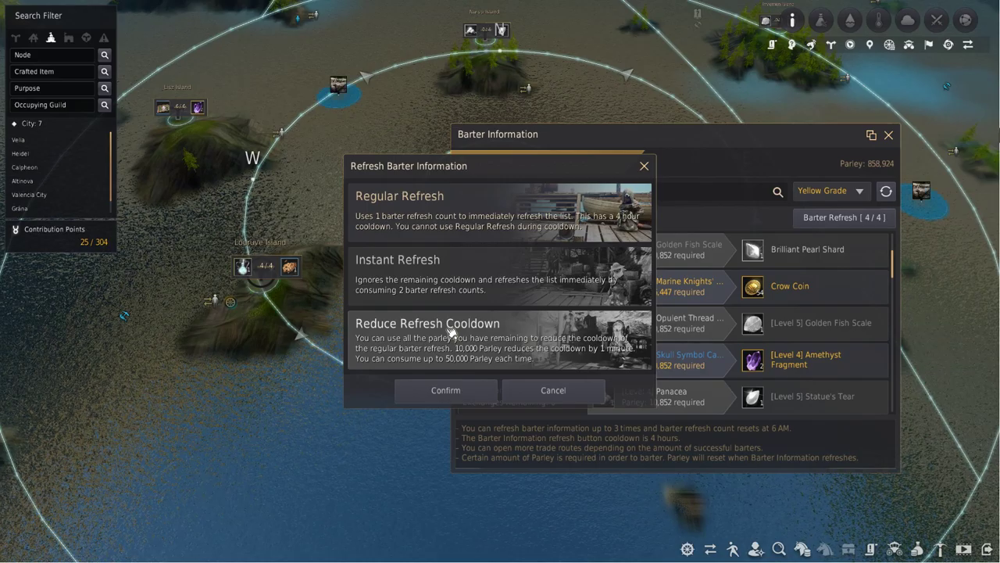
Dismiss the refresh dialog, returning to the character, ship info and inventory panels.
left_click(553, 390)
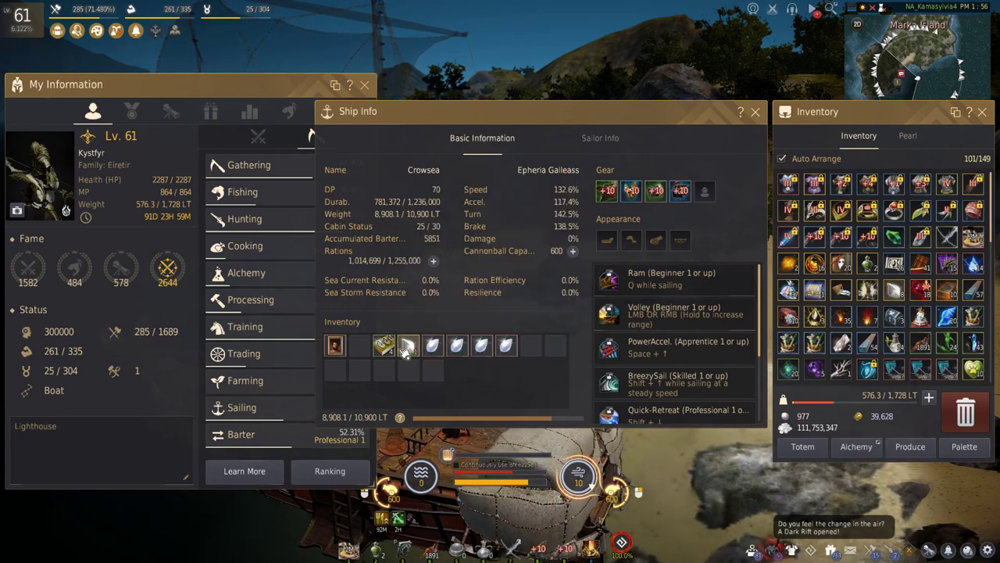
mouse_move(408, 346)
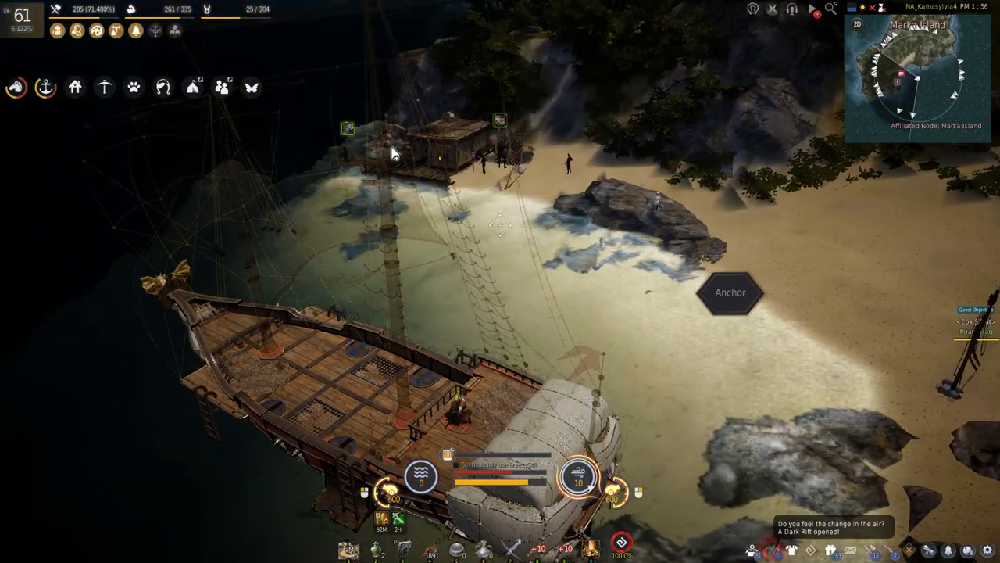
Anchor at Marka Island and barter the Portrait of the Ancient for a Brilliant Rock Salt Ingot.
left_click(730, 293)
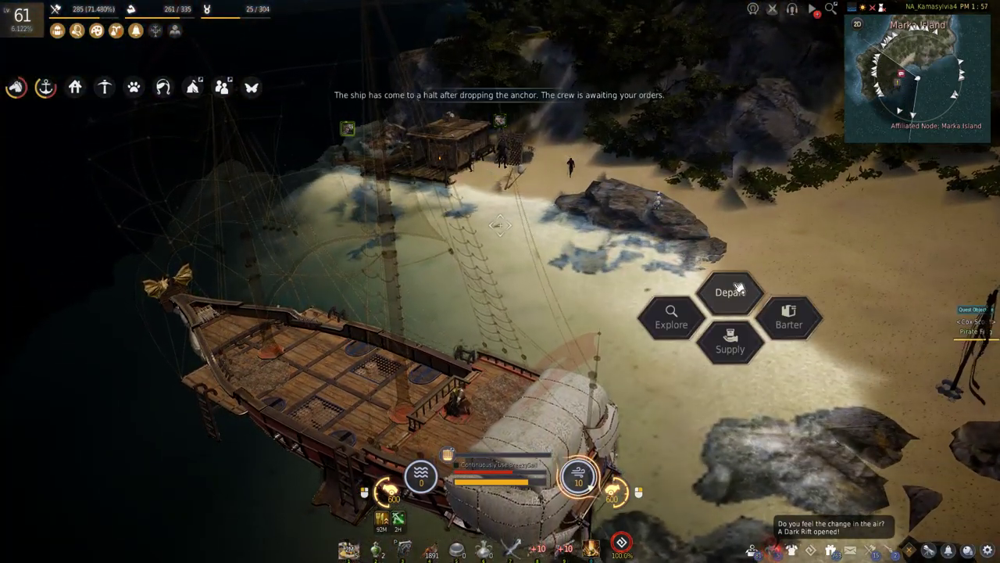
left_click(790, 318)
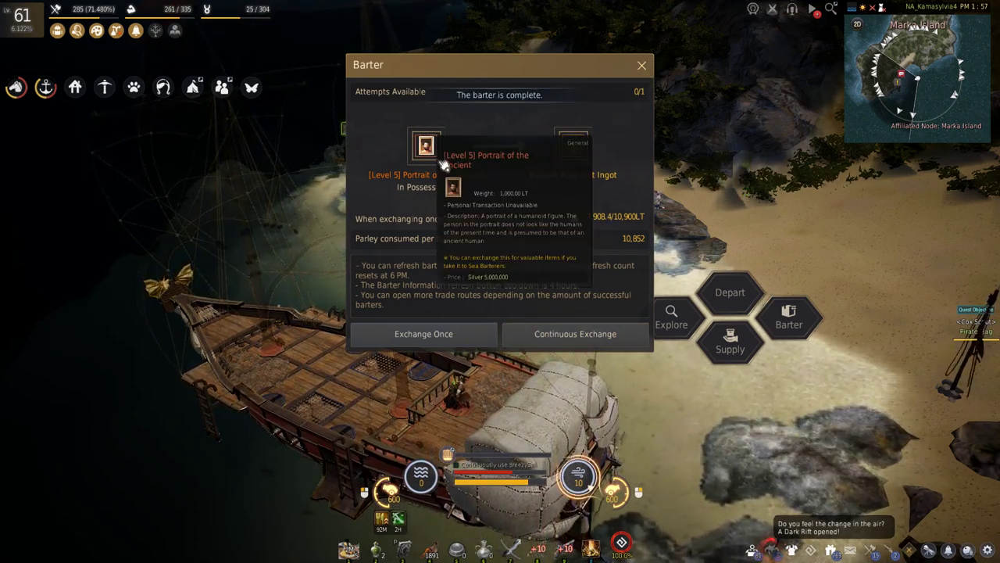
mouse_move(575, 144)
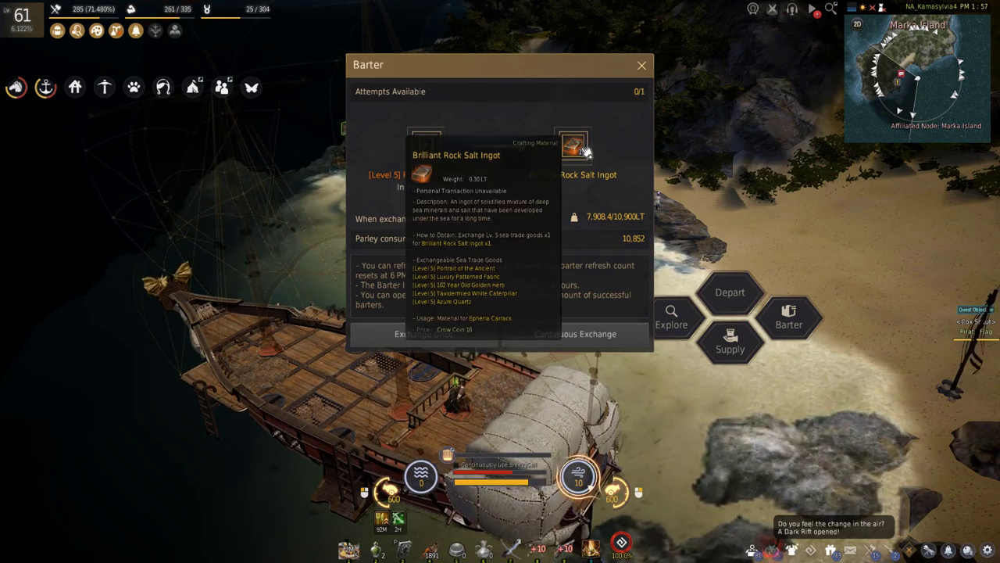
left_click(641, 66)
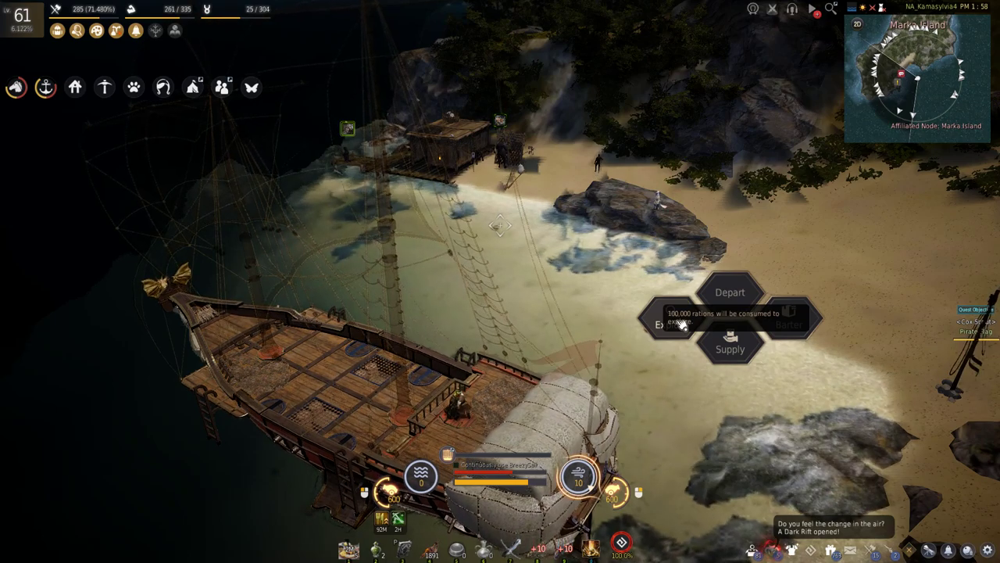
left_click(669, 324)
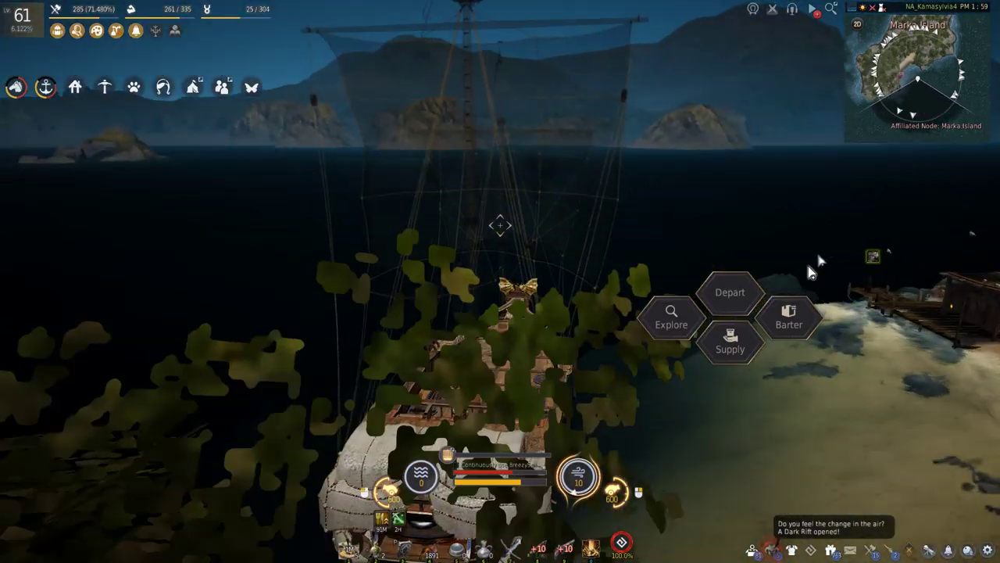
Check the ship's hold shows the Brilliant Rock Salt Ingot with lower cargo weight.
left_click(730, 293)
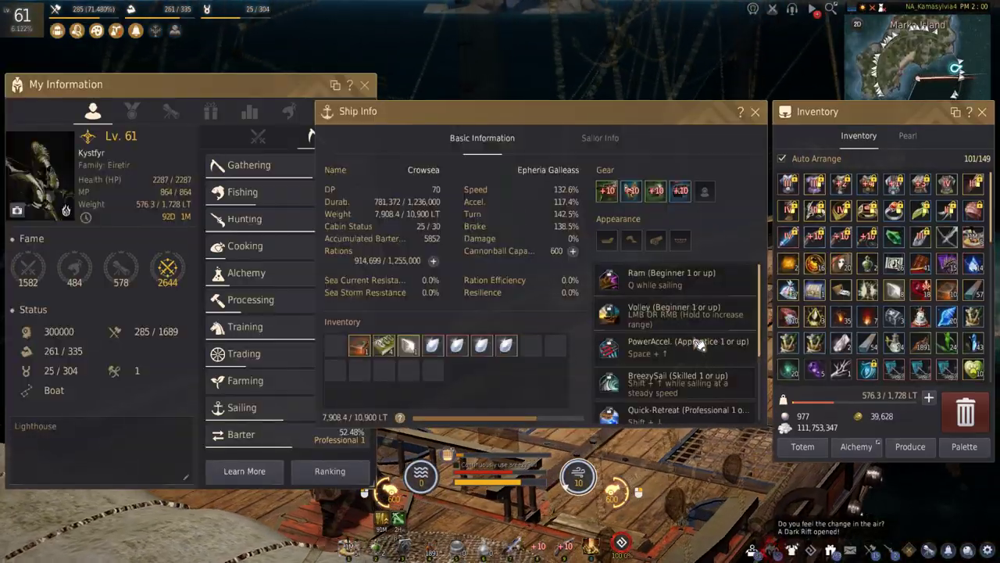
mouse_move(385, 345)
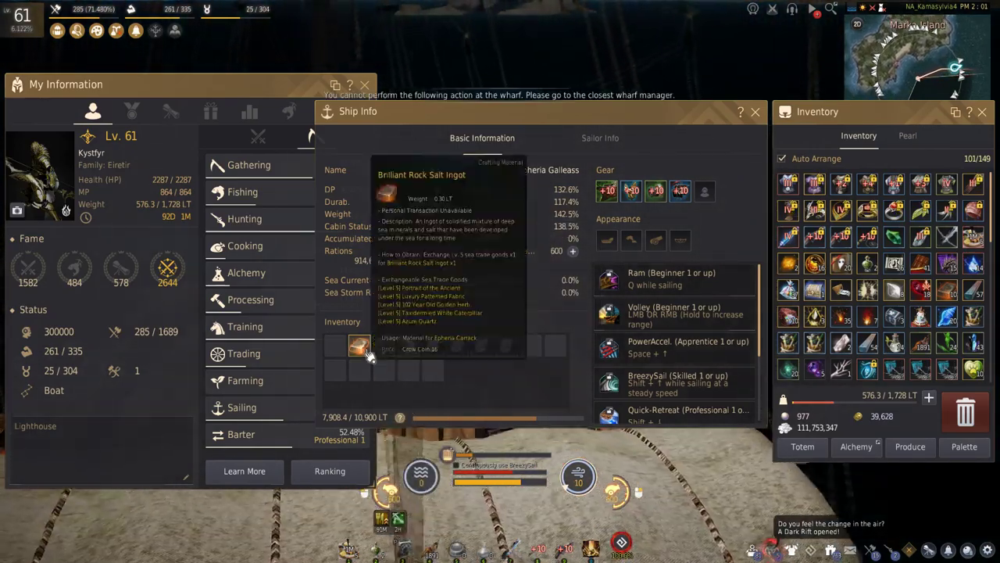
mouse_move(384, 345)
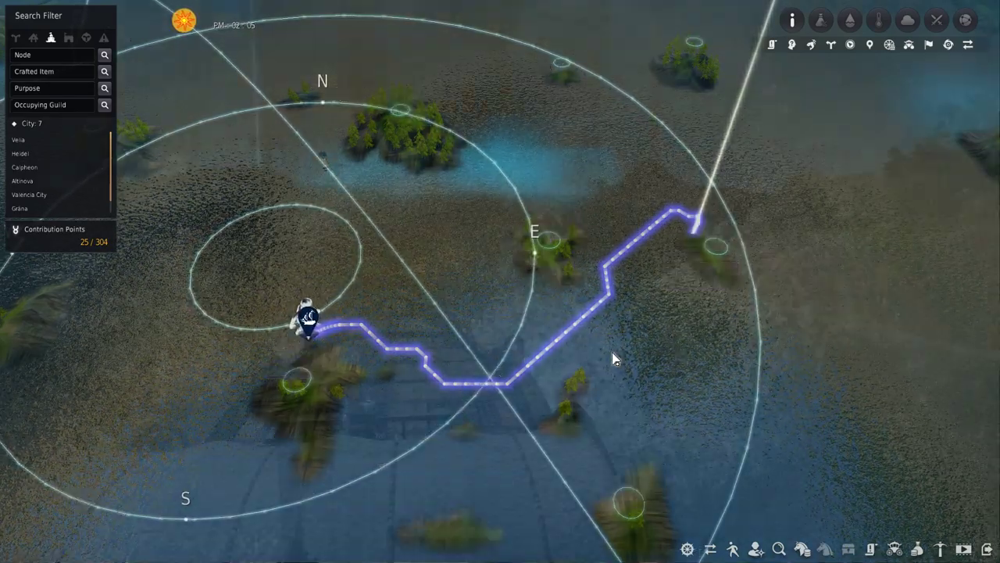
Review the island's Barter Information on the map, then resume sailing the plotted route.
key("Escape")
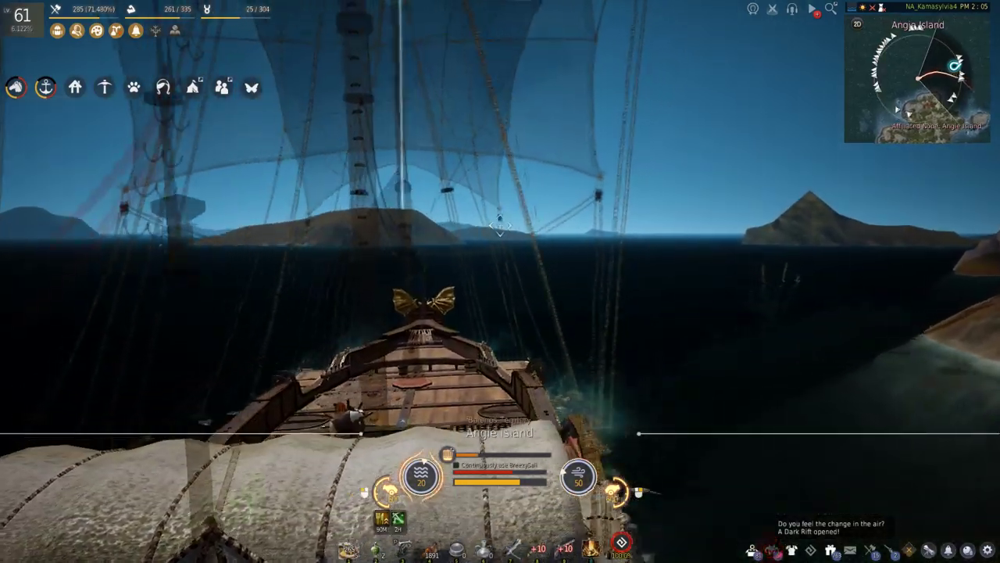
key("m")
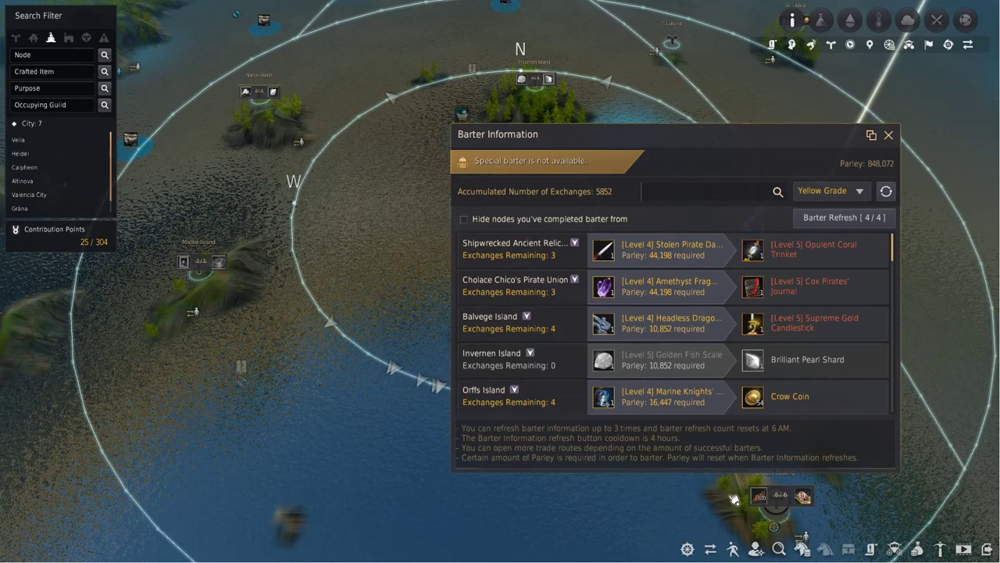
left_click(887, 134)
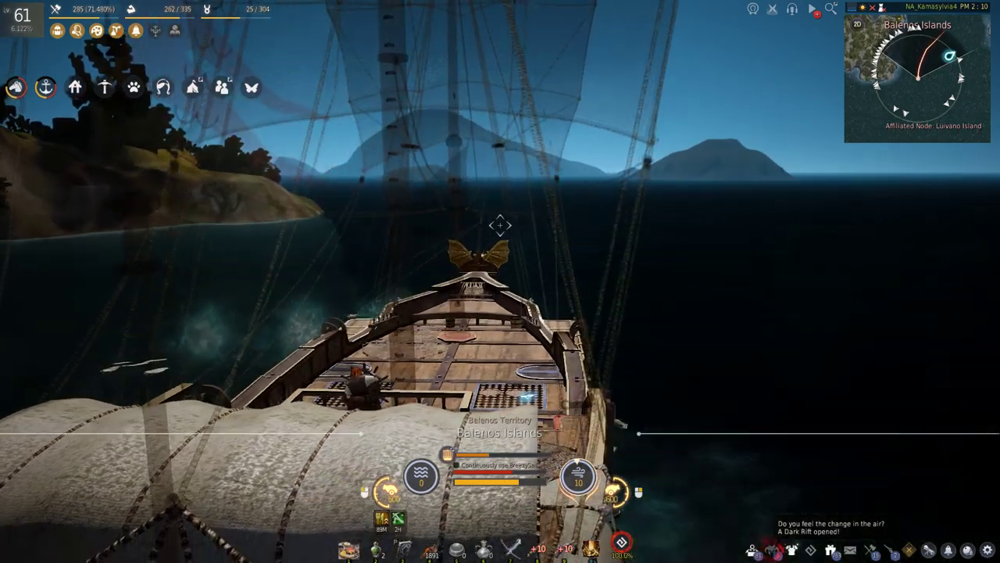
Auto-sail along the route until the Anchor prompt appears at the island's beach.
key("m")
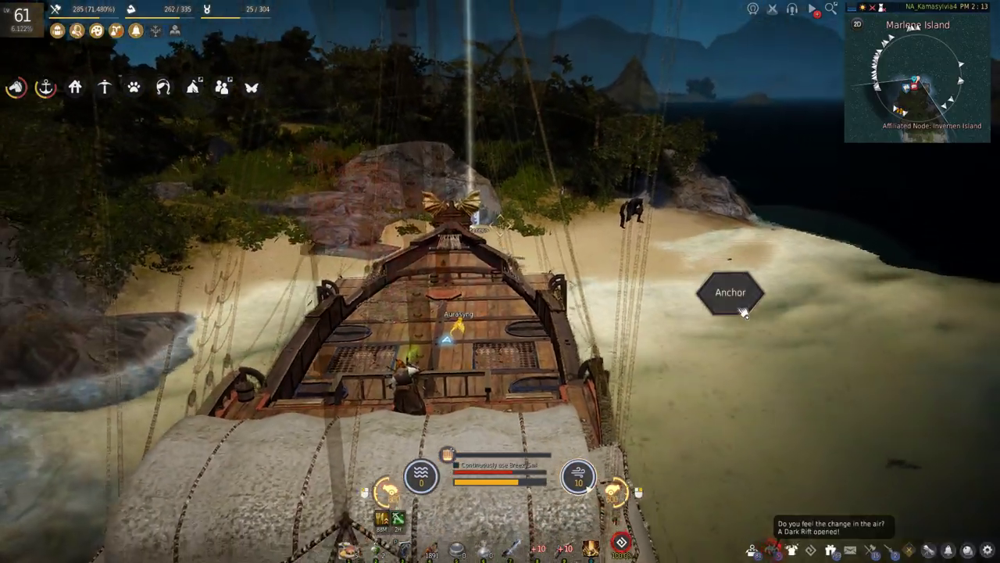
Anchor, then exchange the maximum four Supreme Oyster Boxes for Round Knives despite the weight warning.
left_click(730, 292)
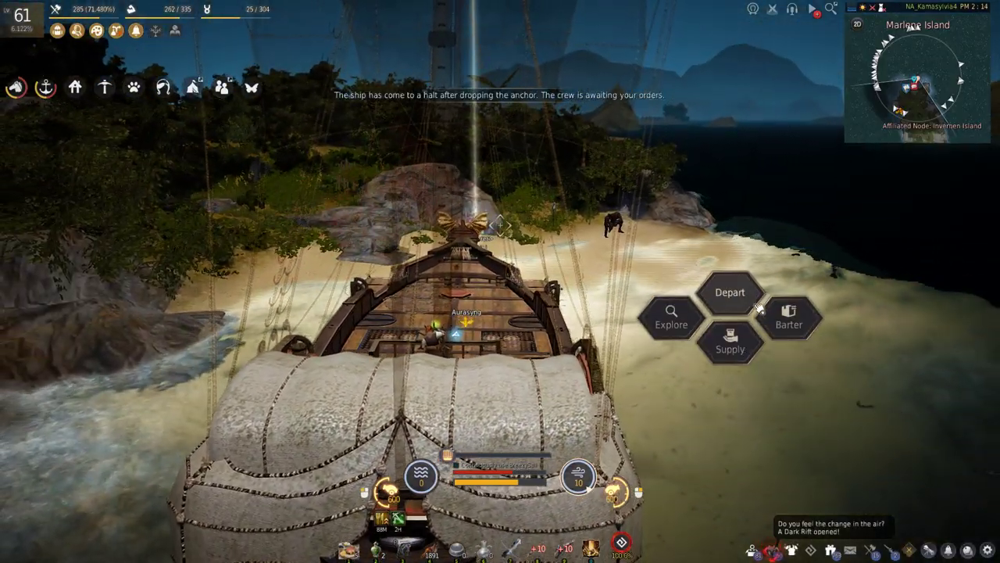
left_click(788, 319)
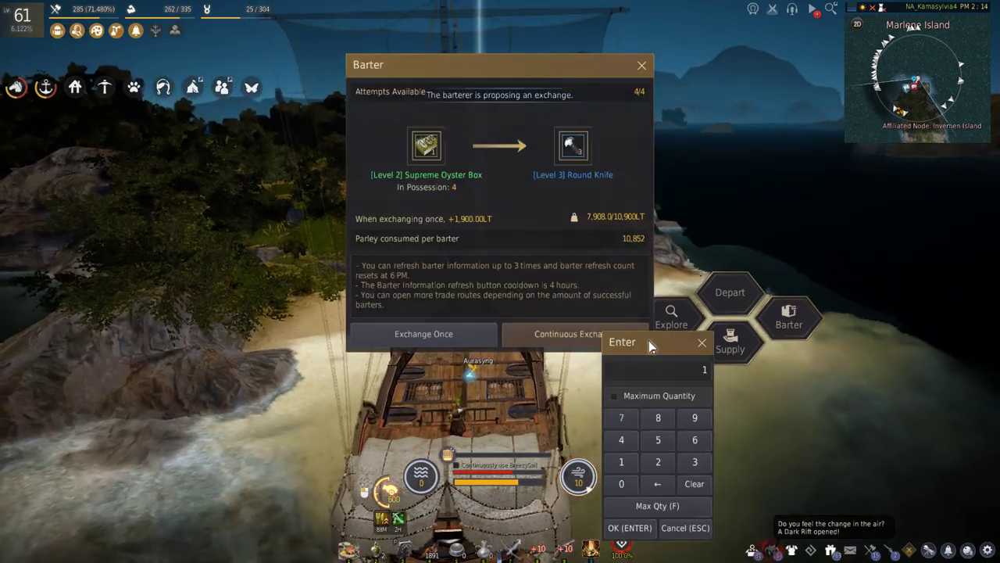
left_click(614, 395)
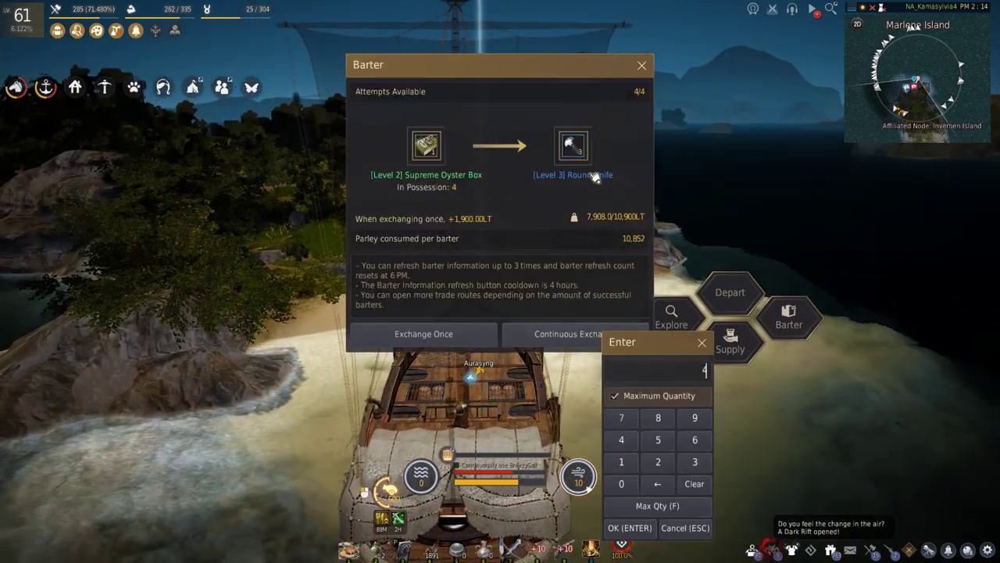
left_click(630, 528)
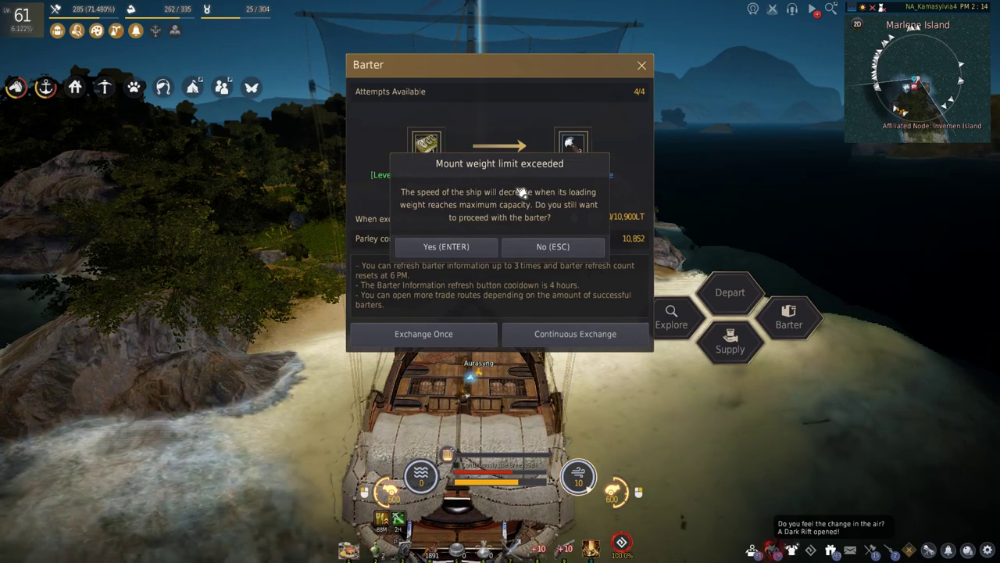
left_click(445, 247)
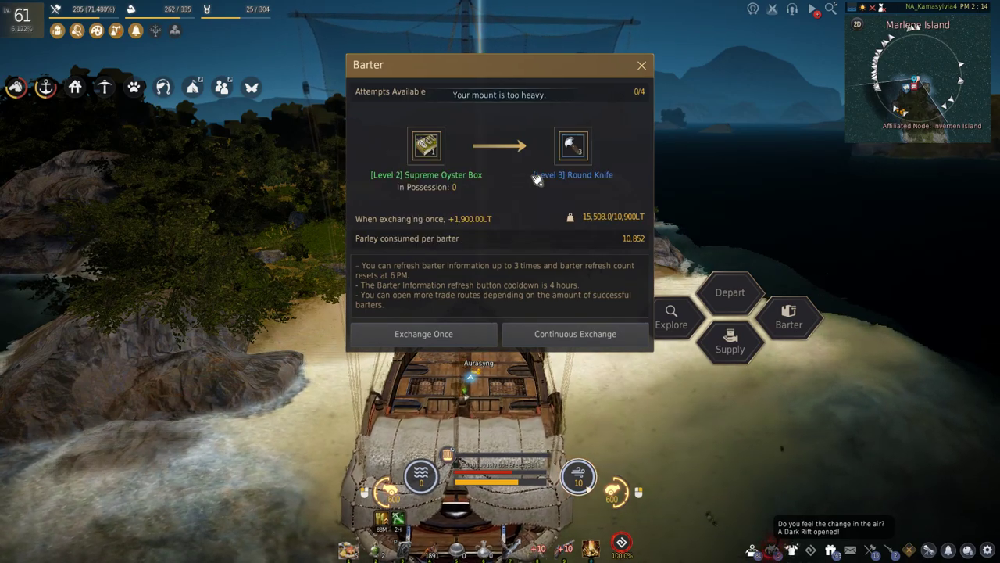
left_click(641, 66)
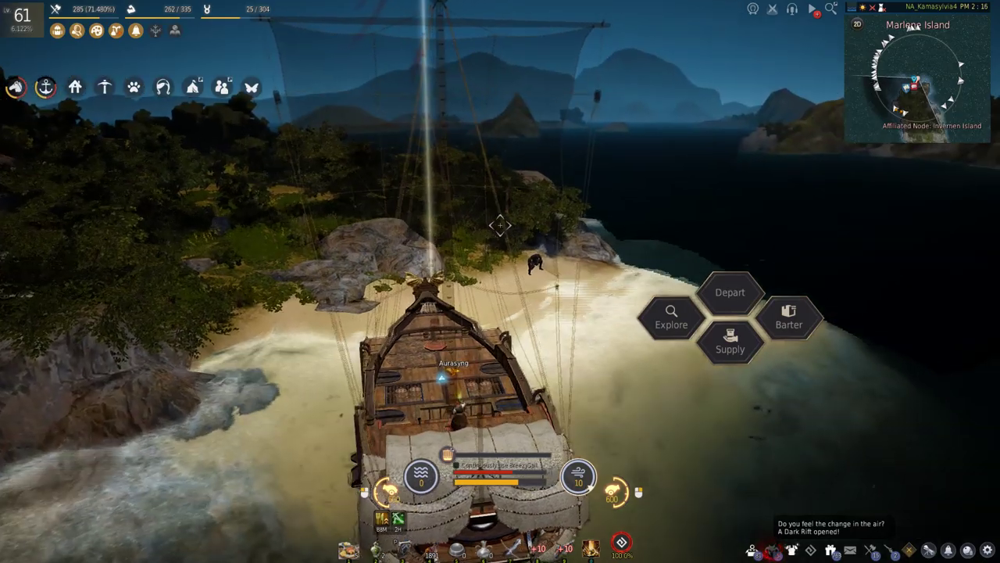
Depart the island, check Barter Information, and follow the eastward route on the world map.
left_click(730, 292)
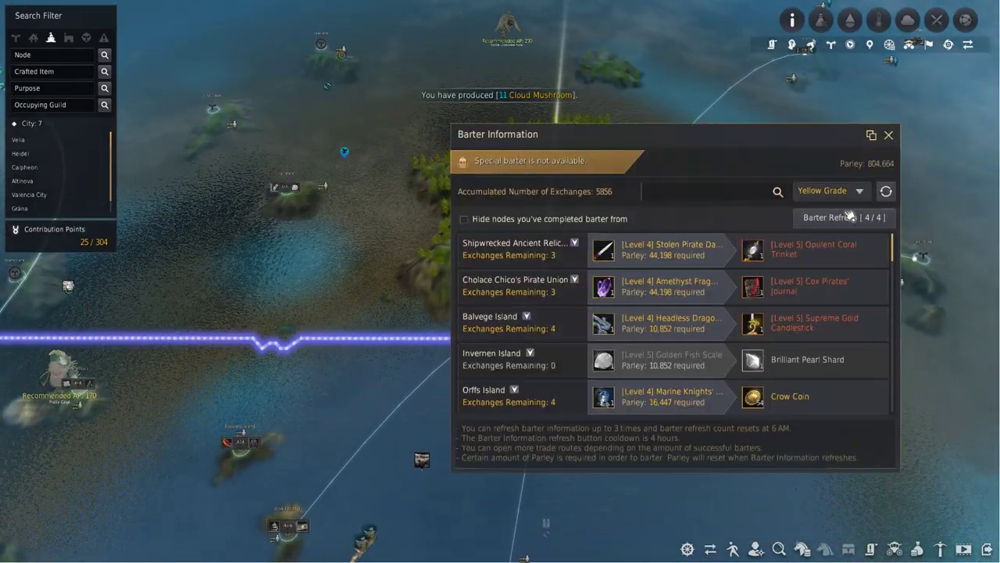
left_click(885, 190)
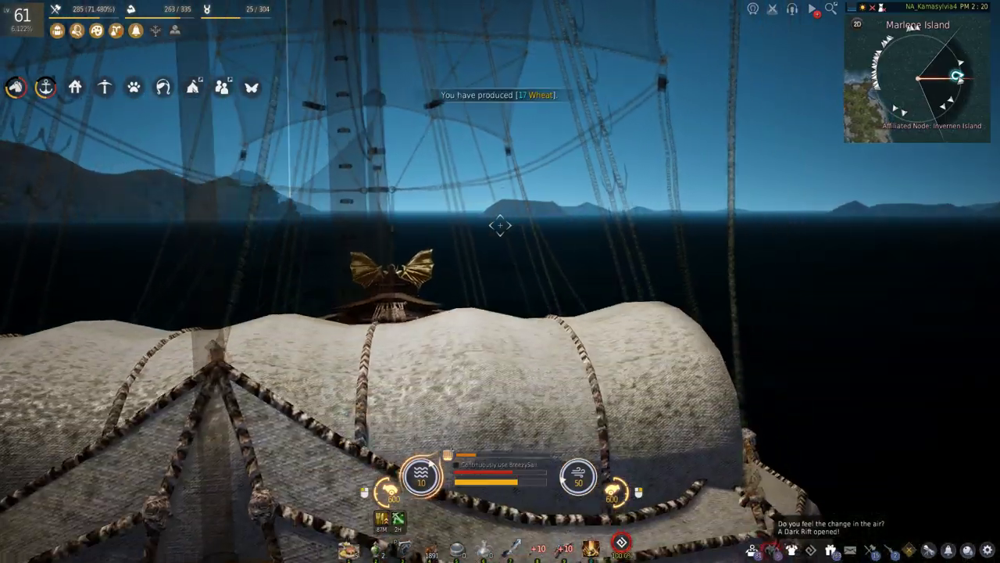
key("m")
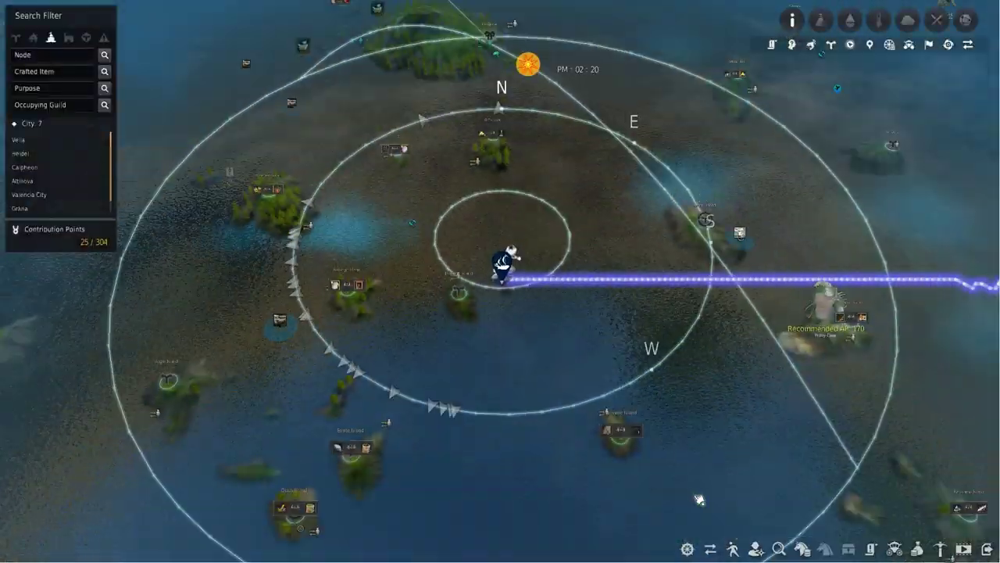